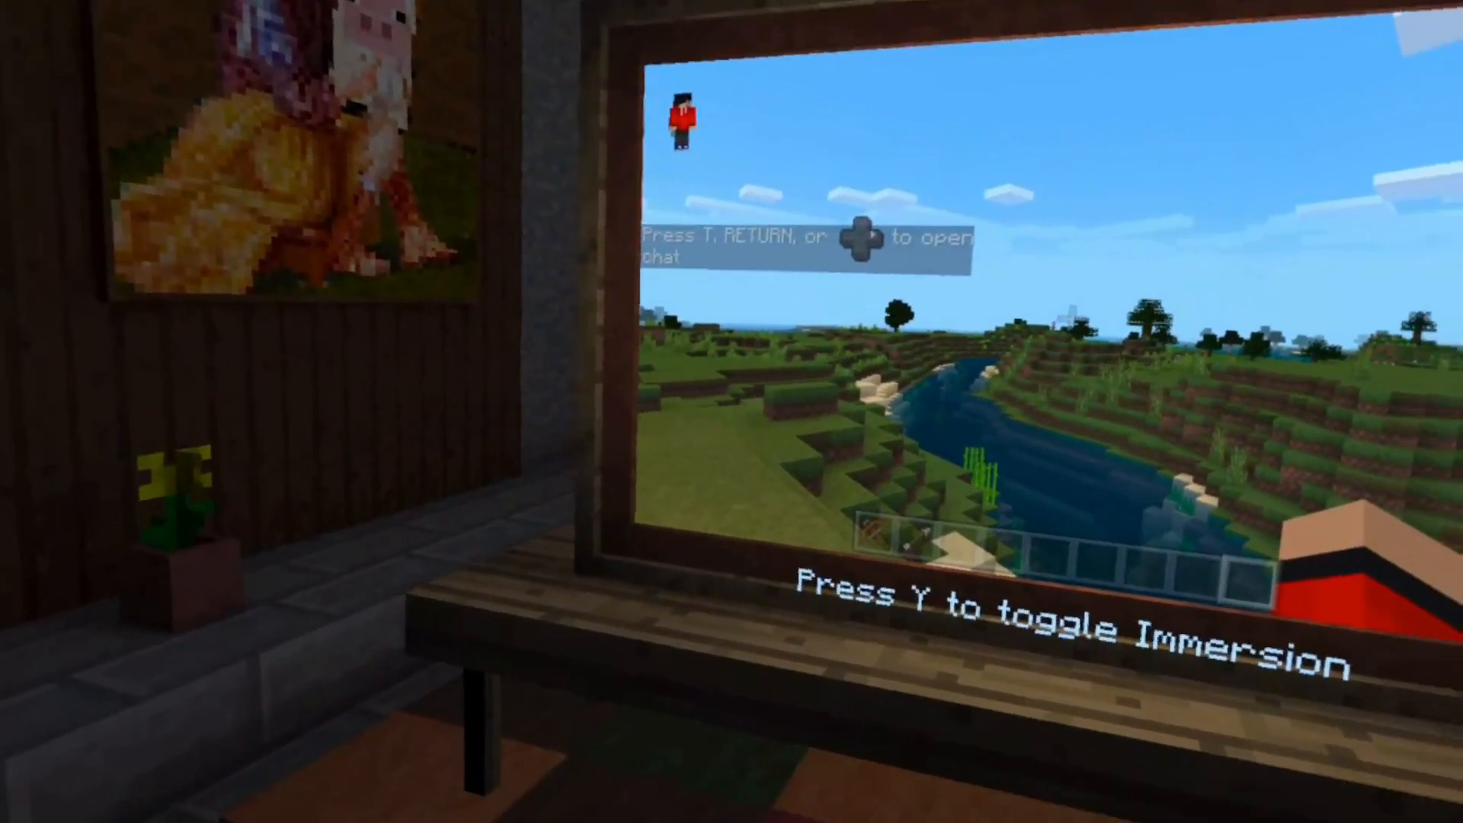
Step: Scroll the Help Center article to the custom-shortcut section and highlight the step about installing Minecraft for Windows
{"action": "key", "text": "y"}
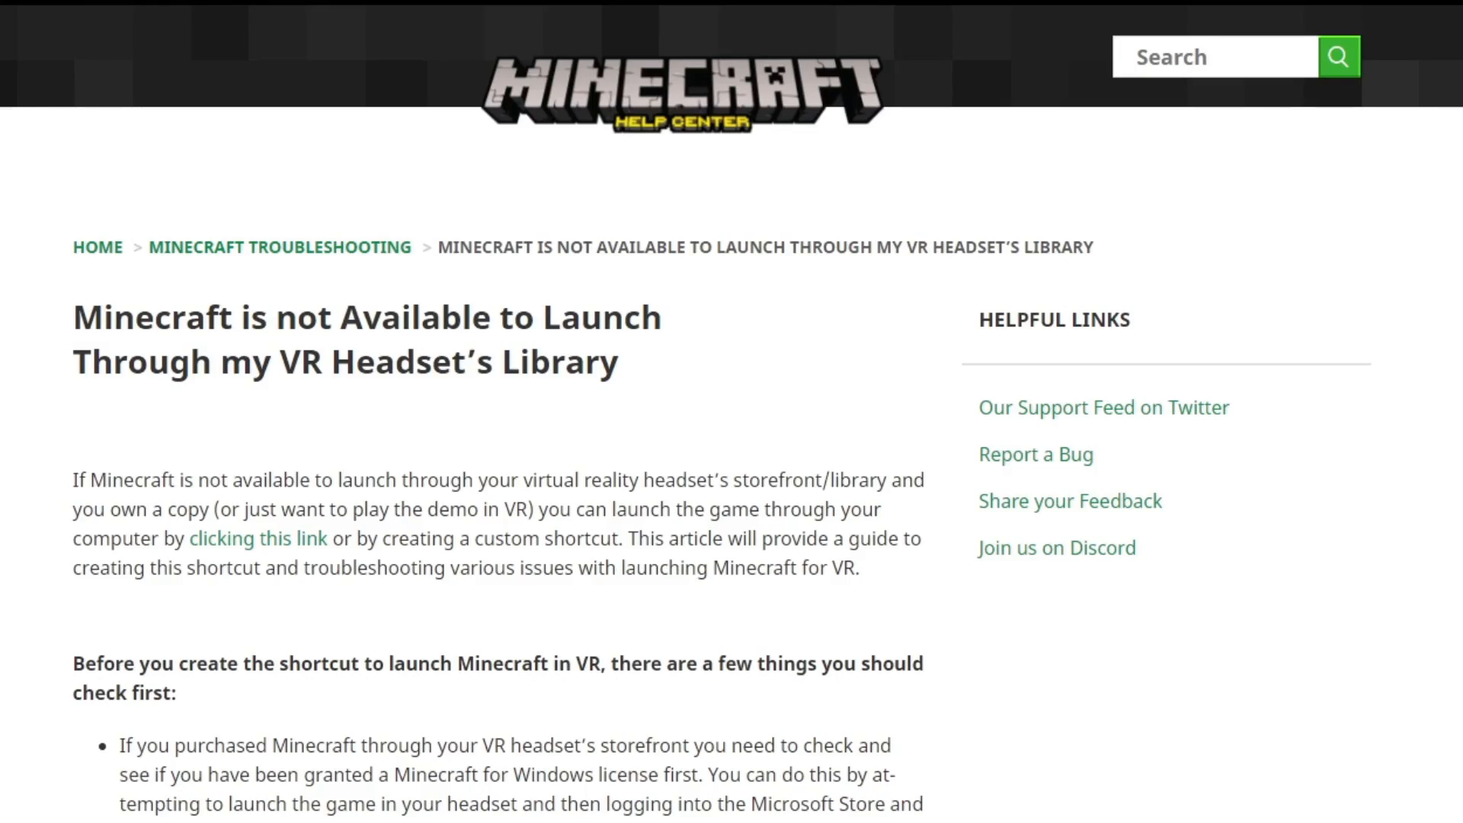
{"action": "scroll", "scroll_direction": "down", "scroll_amount": 3}
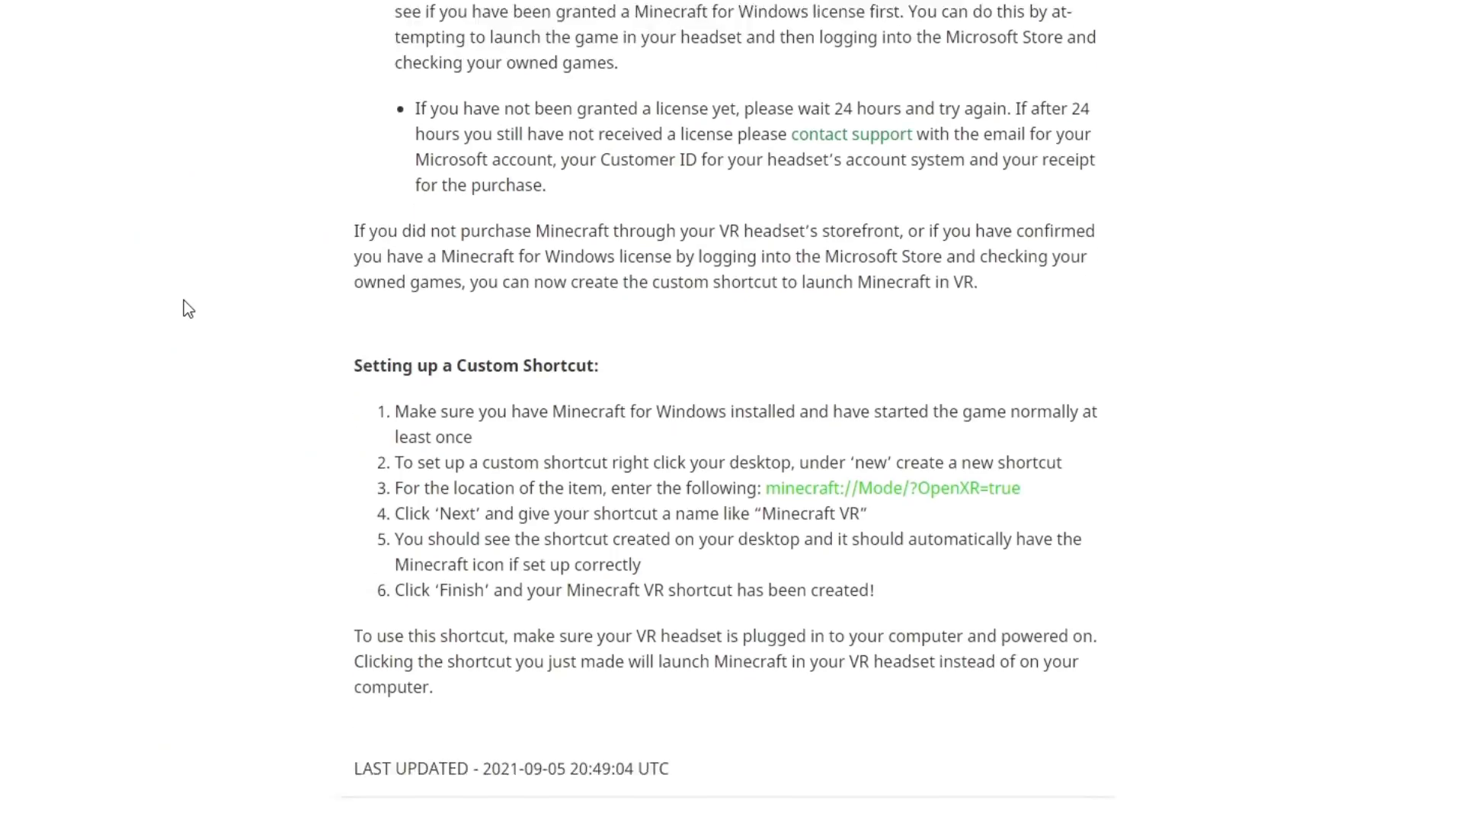
{"action": "scroll", "scroll_direction": "down", "scroll_amount": 3}
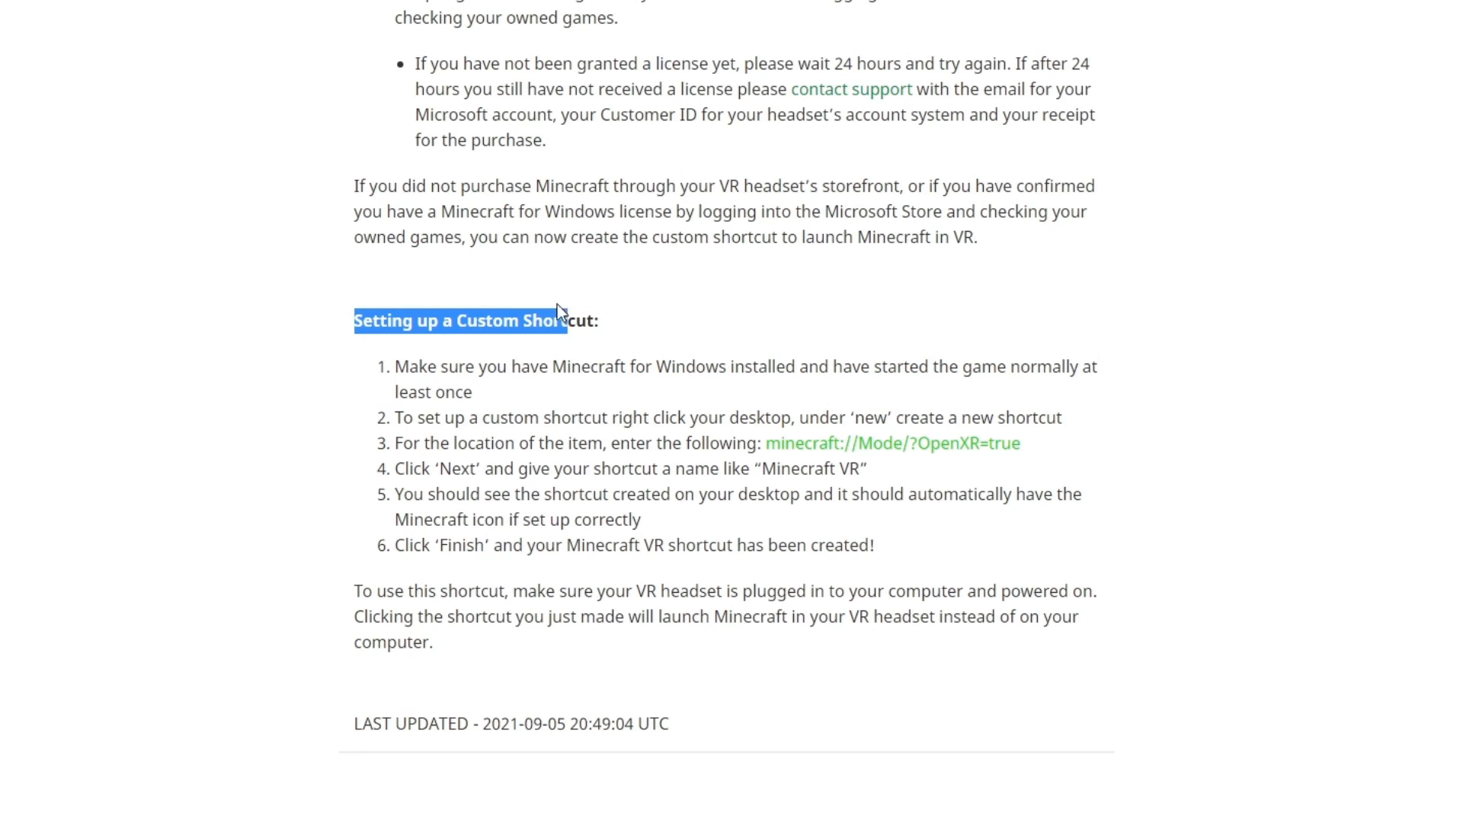
{"action": "mouse_move", "coordinate": [729, 469]}
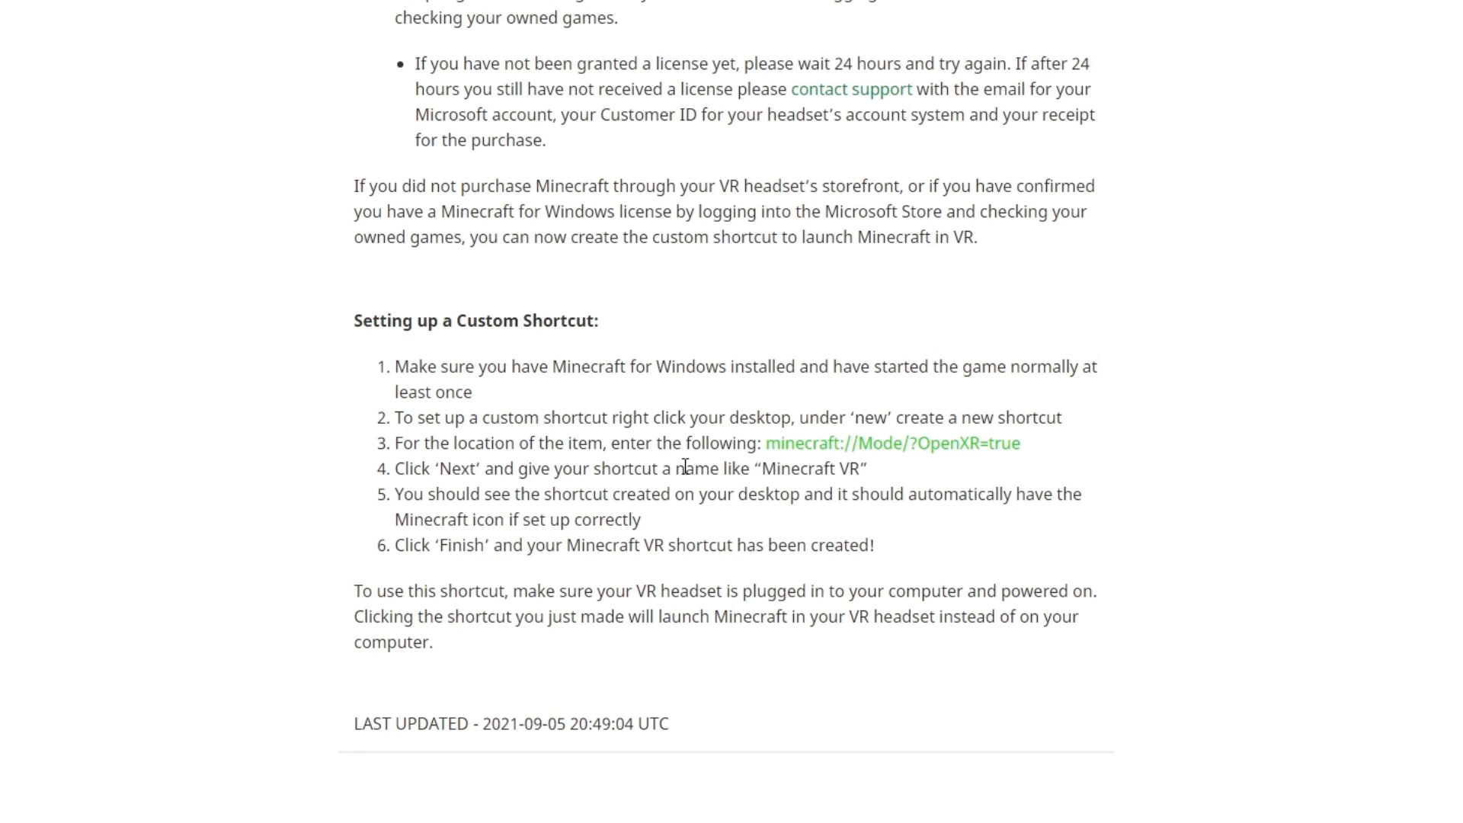
{"action": "scroll", "scroll_direction": "down", "scroll_amount": 3}
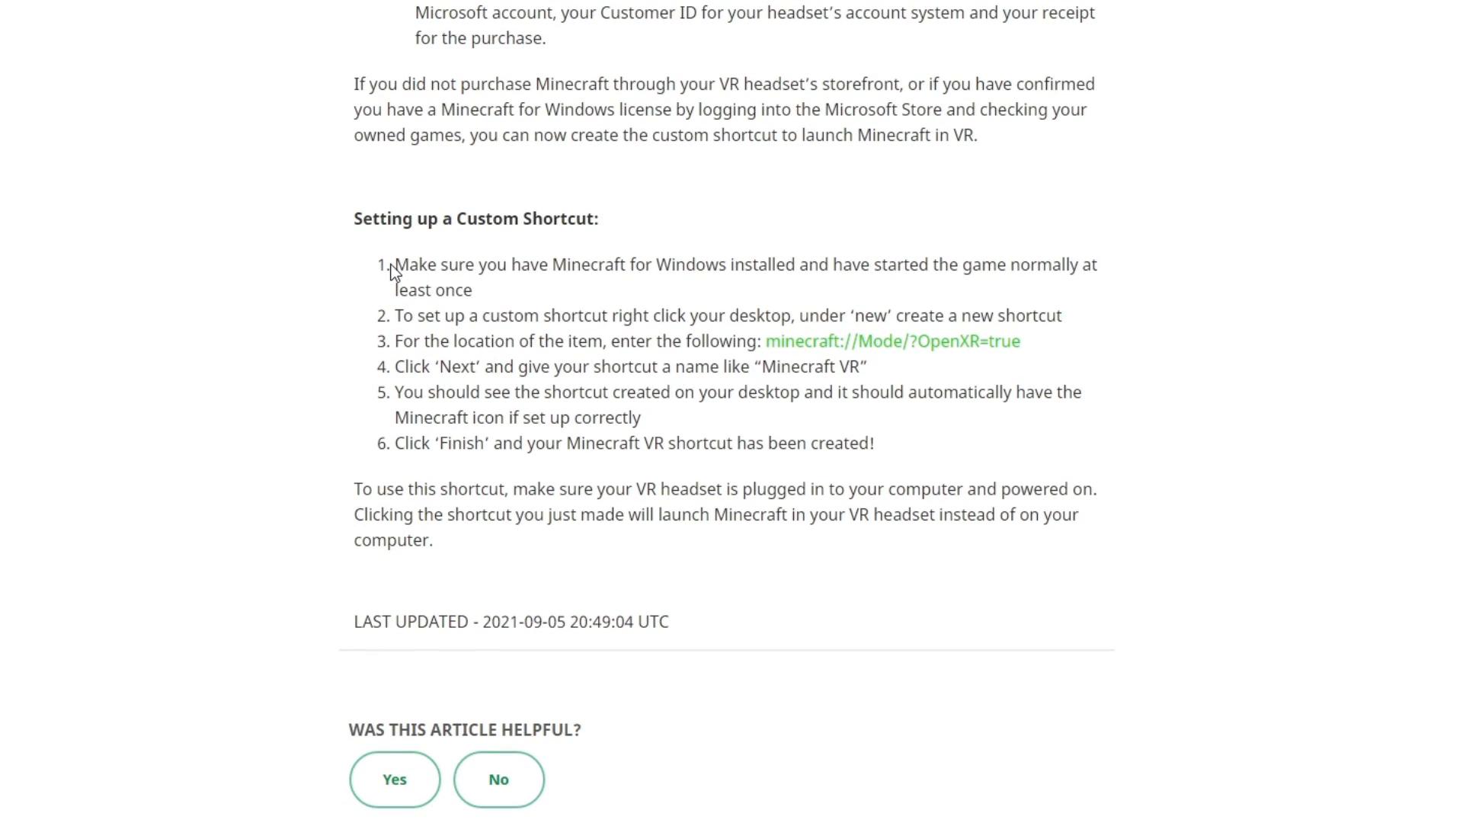
{"action": "left_click_drag", "start_coordinate": [395, 264], "coordinate": [562, 265]}
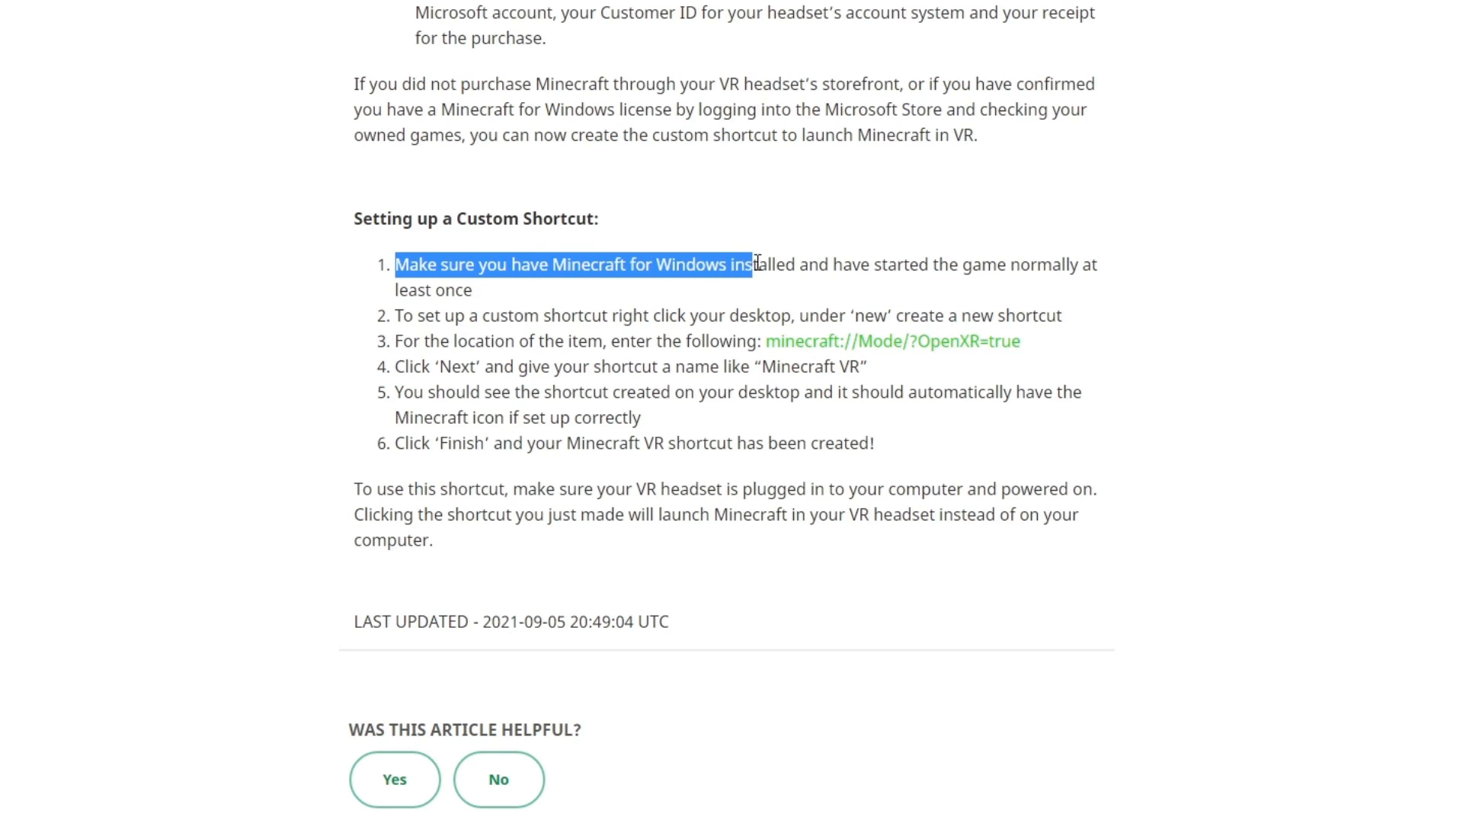
{"action": "left_click", "coordinate": [581, 315]}
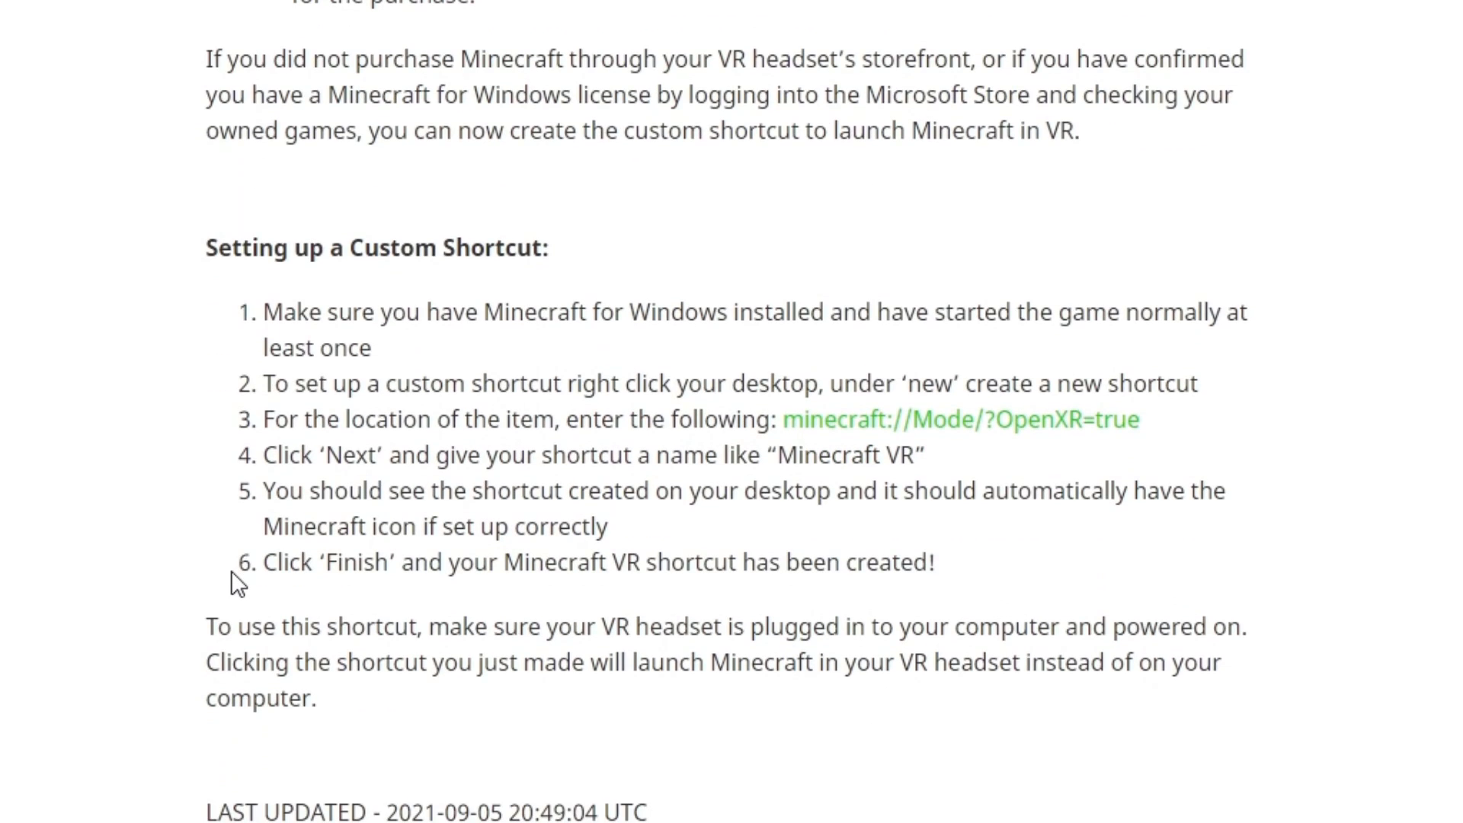
{"action": "mouse_move", "coordinate": [207, 527]}
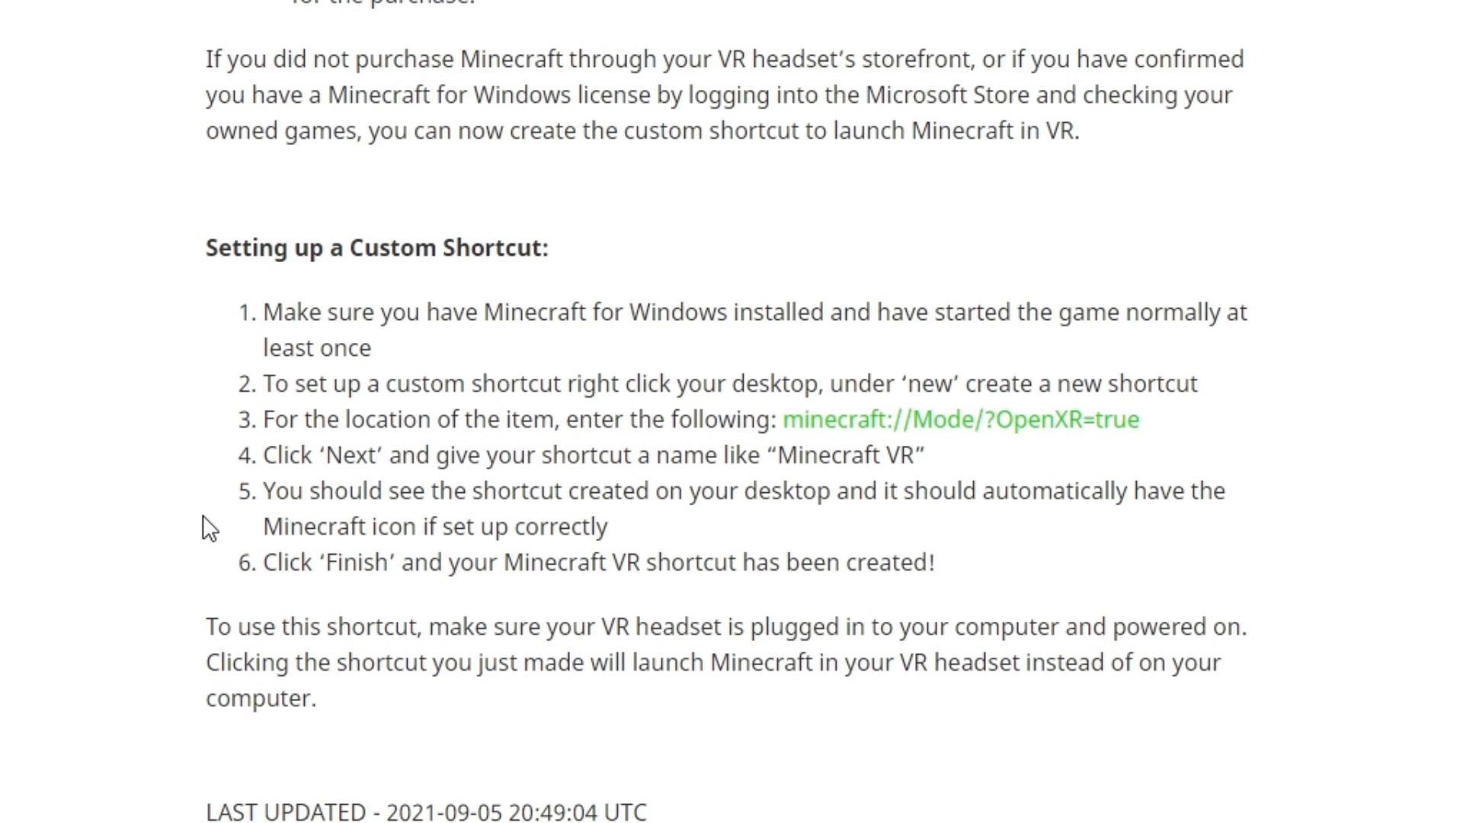
{"action": "mouse_move", "coordinate": [165, 520]}
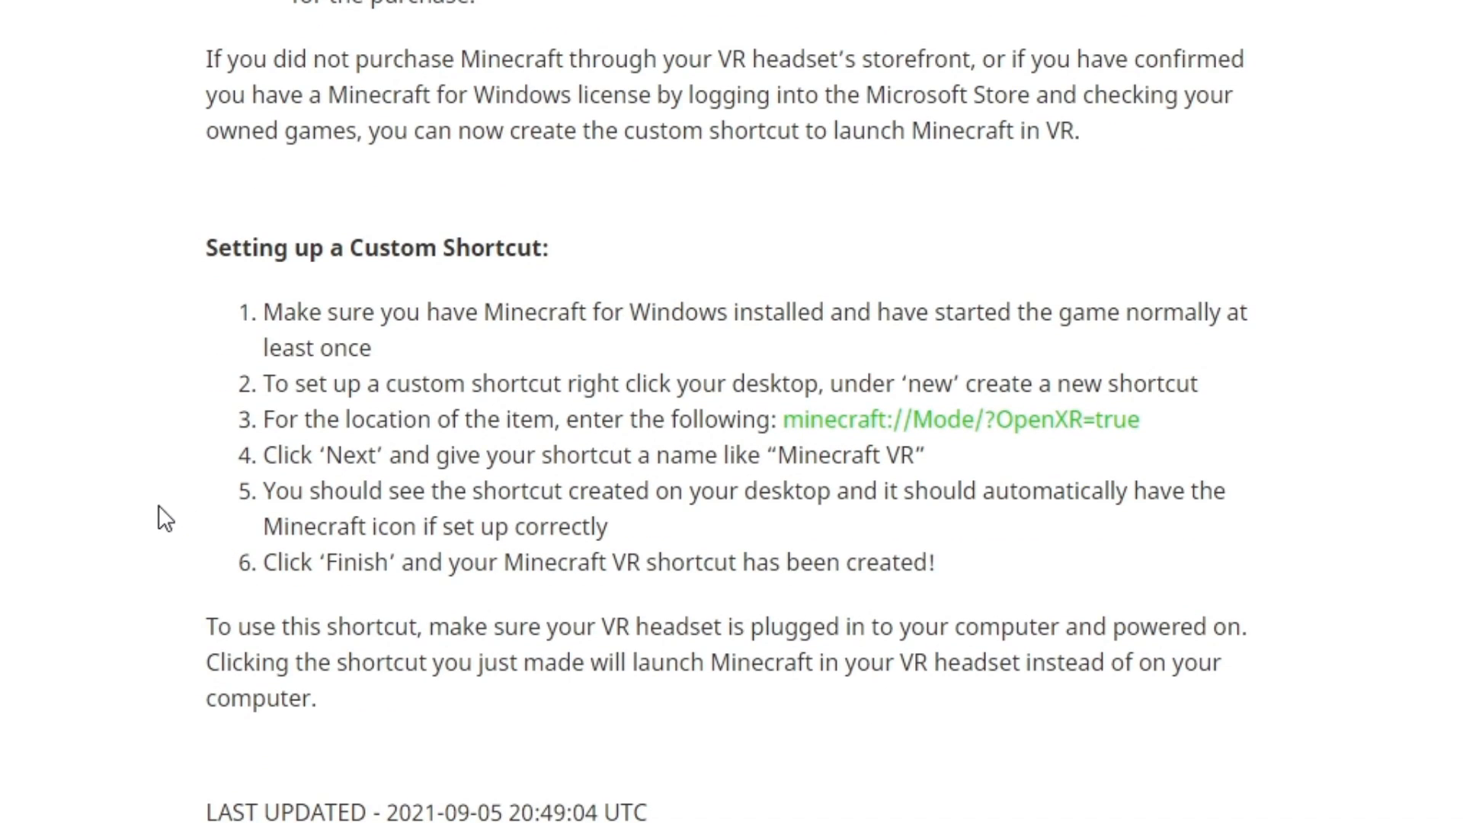
Step: Highlight the step about creating a custom shortcut while reading it
{"action": "scroll", "scroll_direction": "down", "scroll_amount": 3}
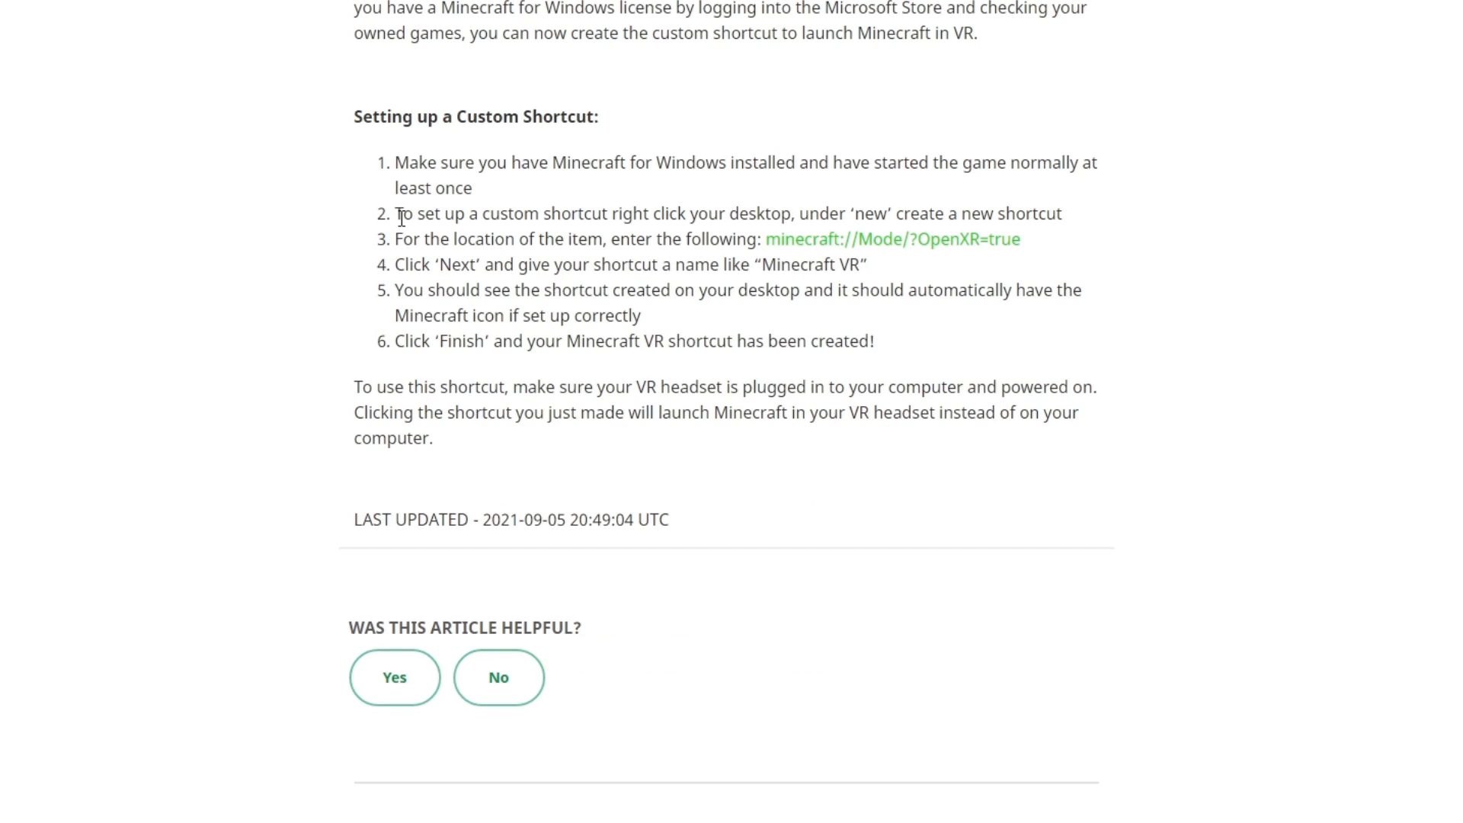
{"action": "left_click_drag", "start_coordinate": [395, 213], "coordinate": [622, 213]}
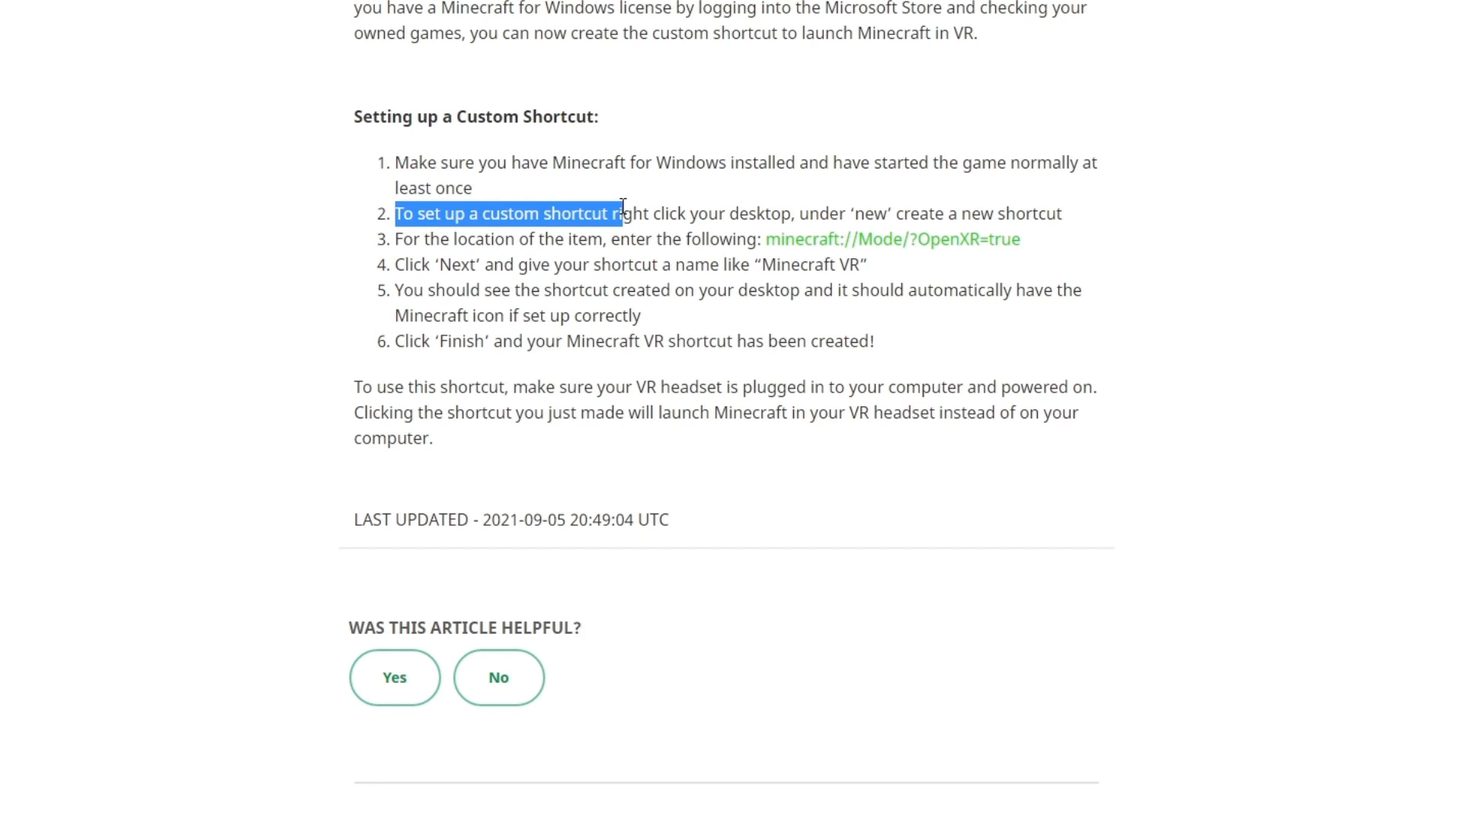
{"action": "mouse_move", "coordinate": [1075, 219]}
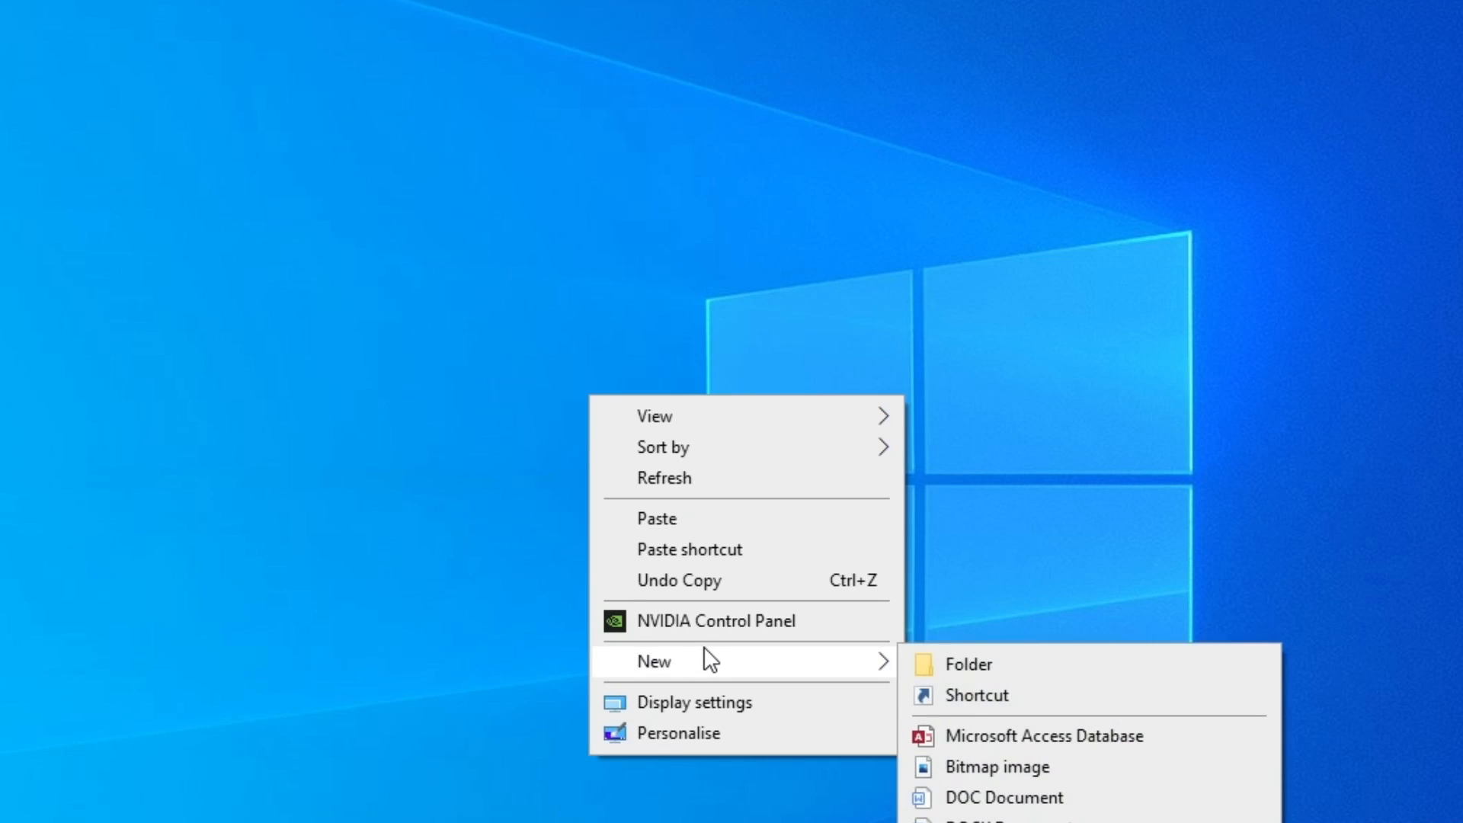
Step: Create a desktop shortcut to minecraft://Mode/?OpenXR=true and name it MCBRVR
{"action": "left_click", "coordinate": [981, 694]}
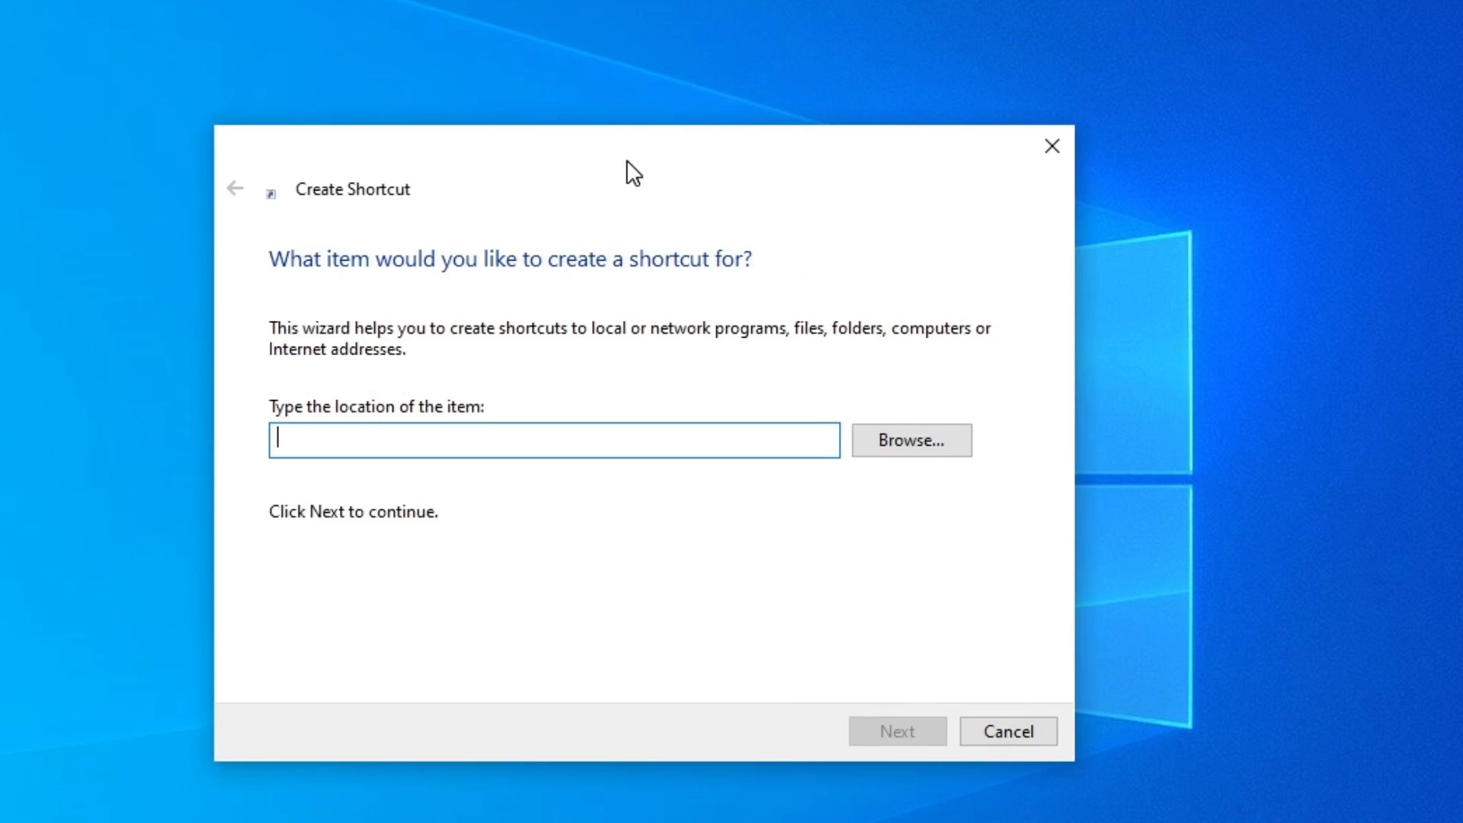
{"action": "mouse_move", "coordinate": [513, 269]}
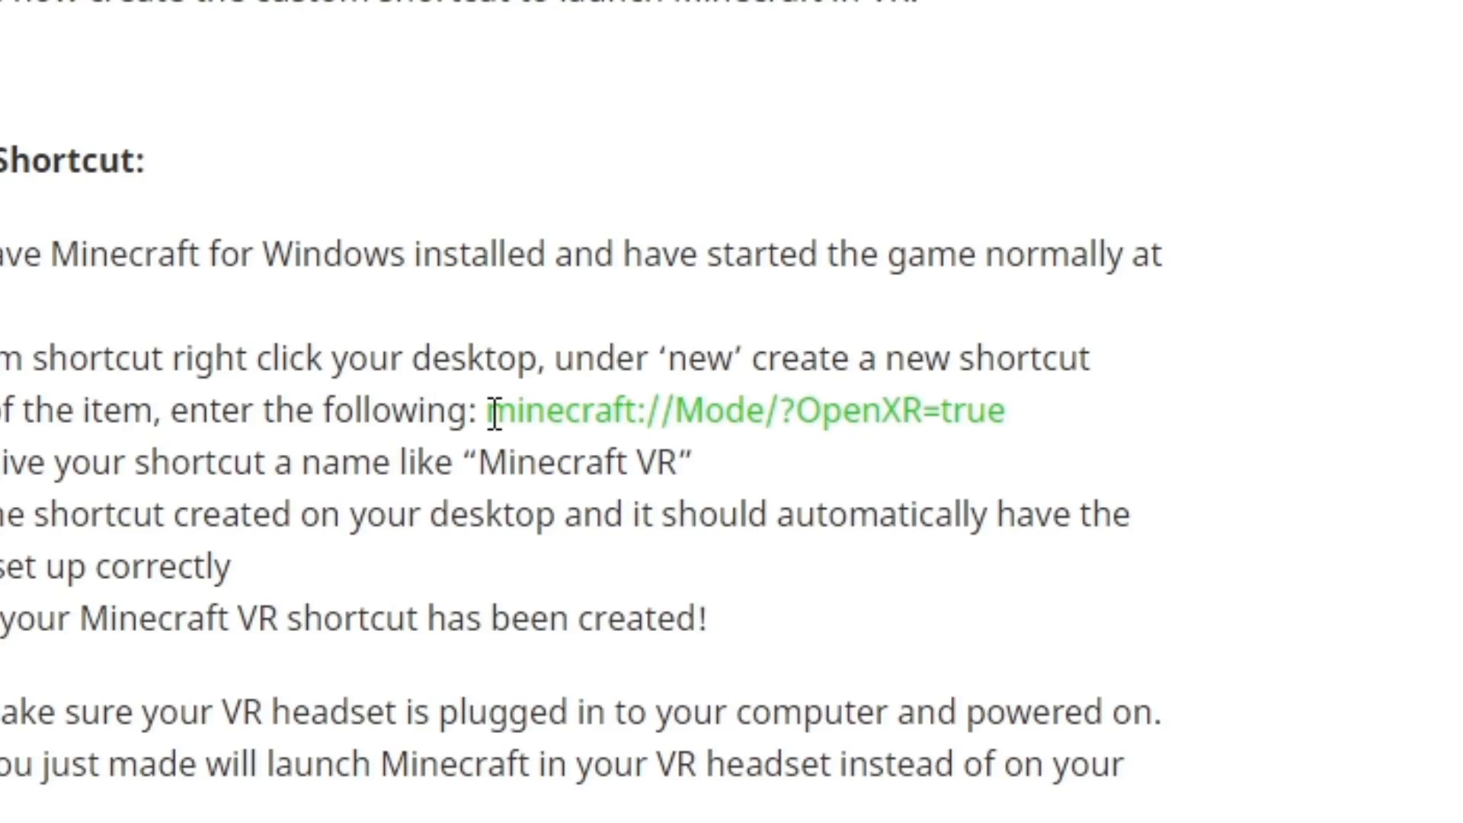
{"action": "double_click", "coordinate": [565, 411]}
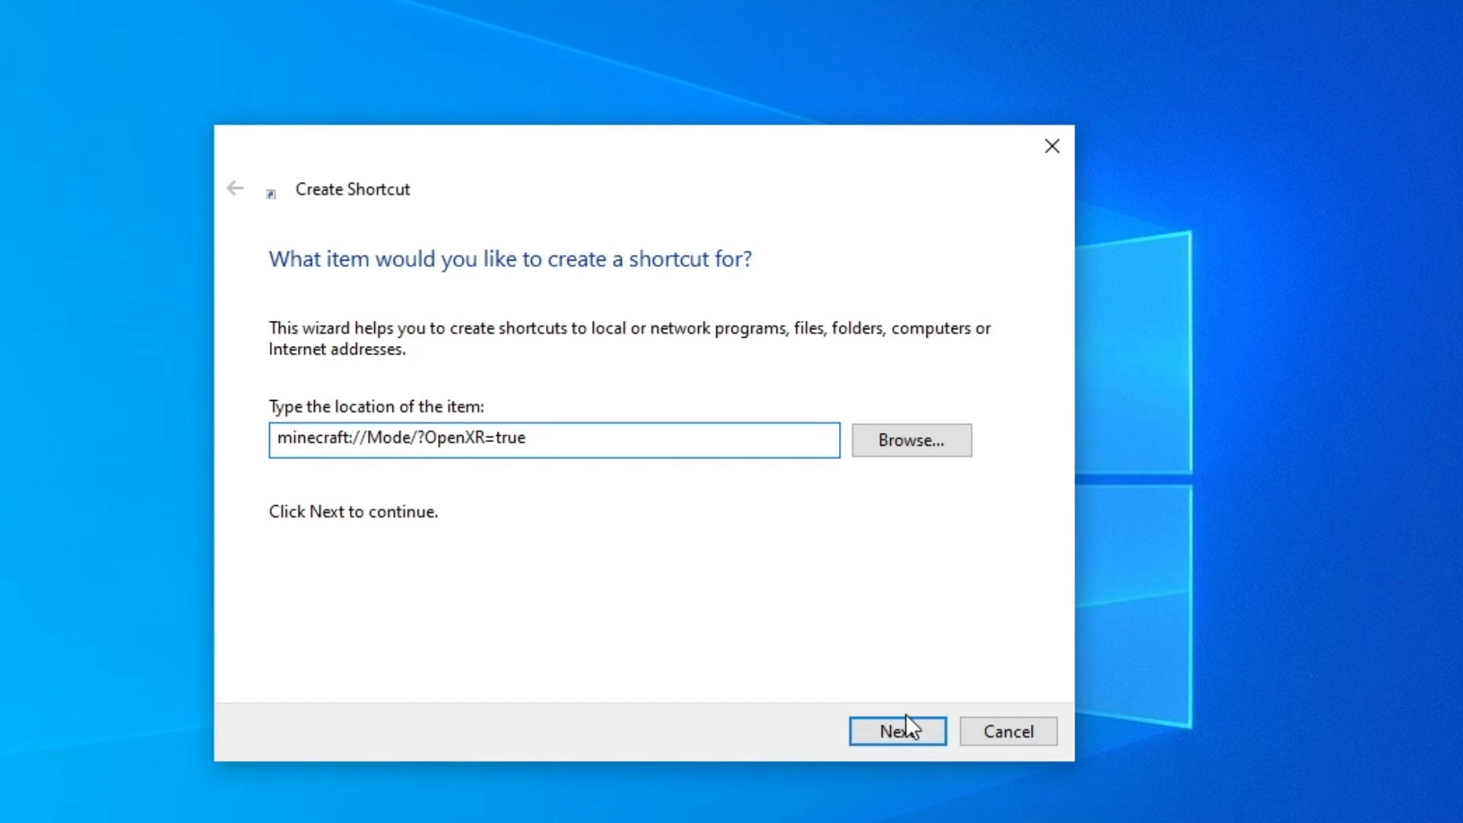
{"action": "left_click", "coordinate": [897, 731]}
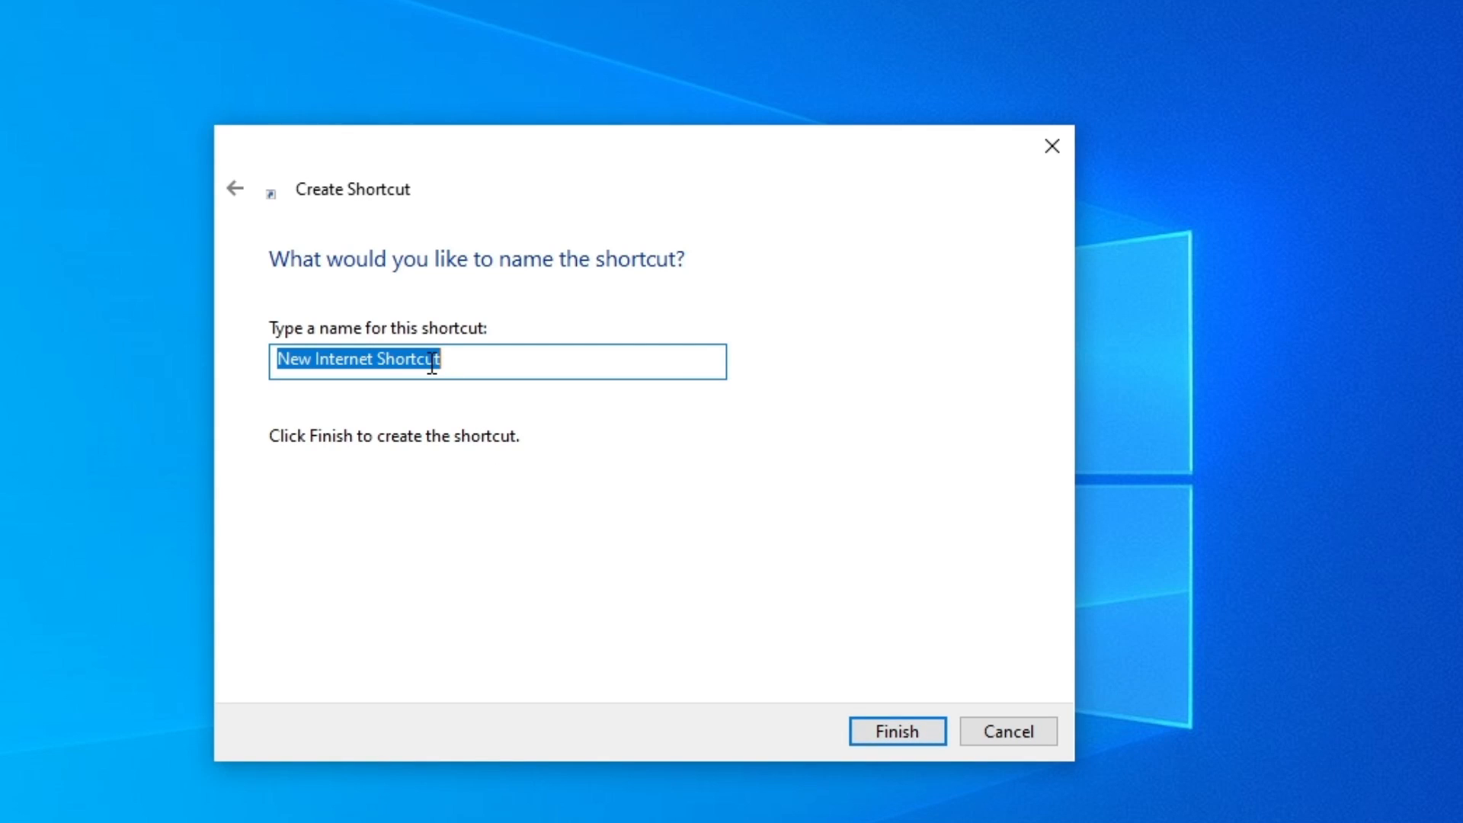
{"action": "type", "text": "MCBRVR"}
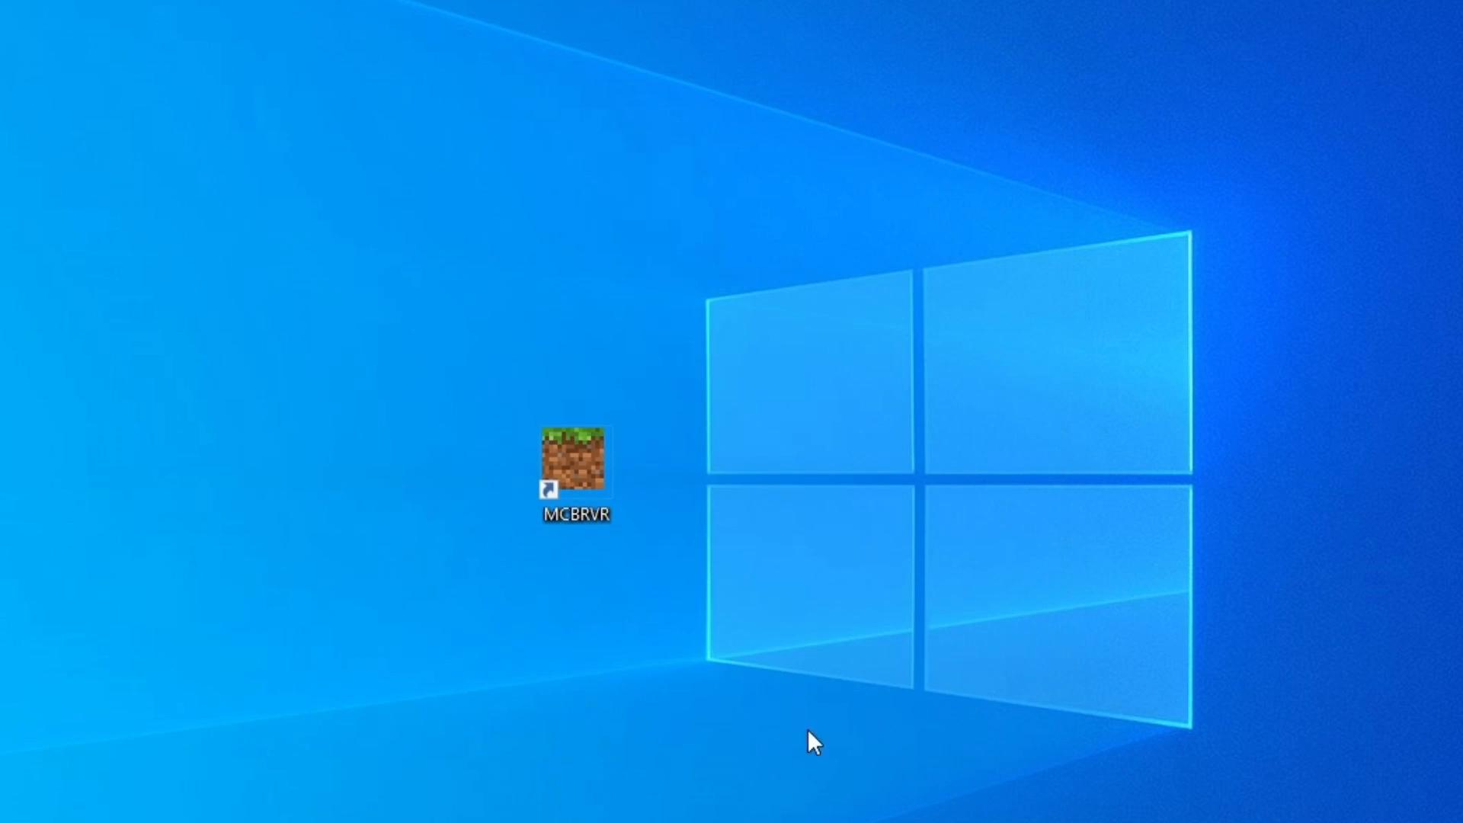
{"action": "left_click", "coordinate": [575, 470]}
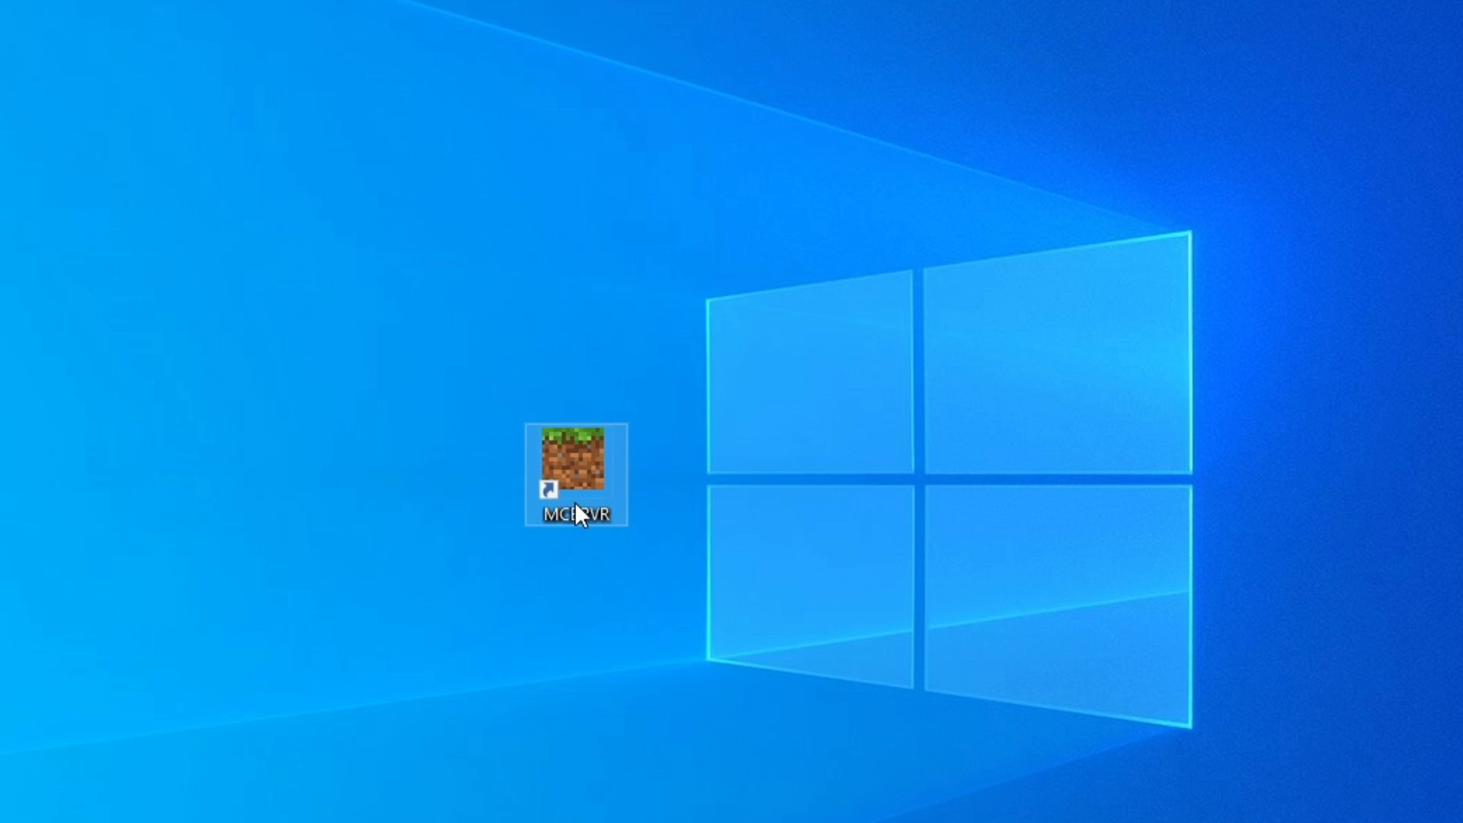
{"action": "left_click", "coordinate": [577, 471]}
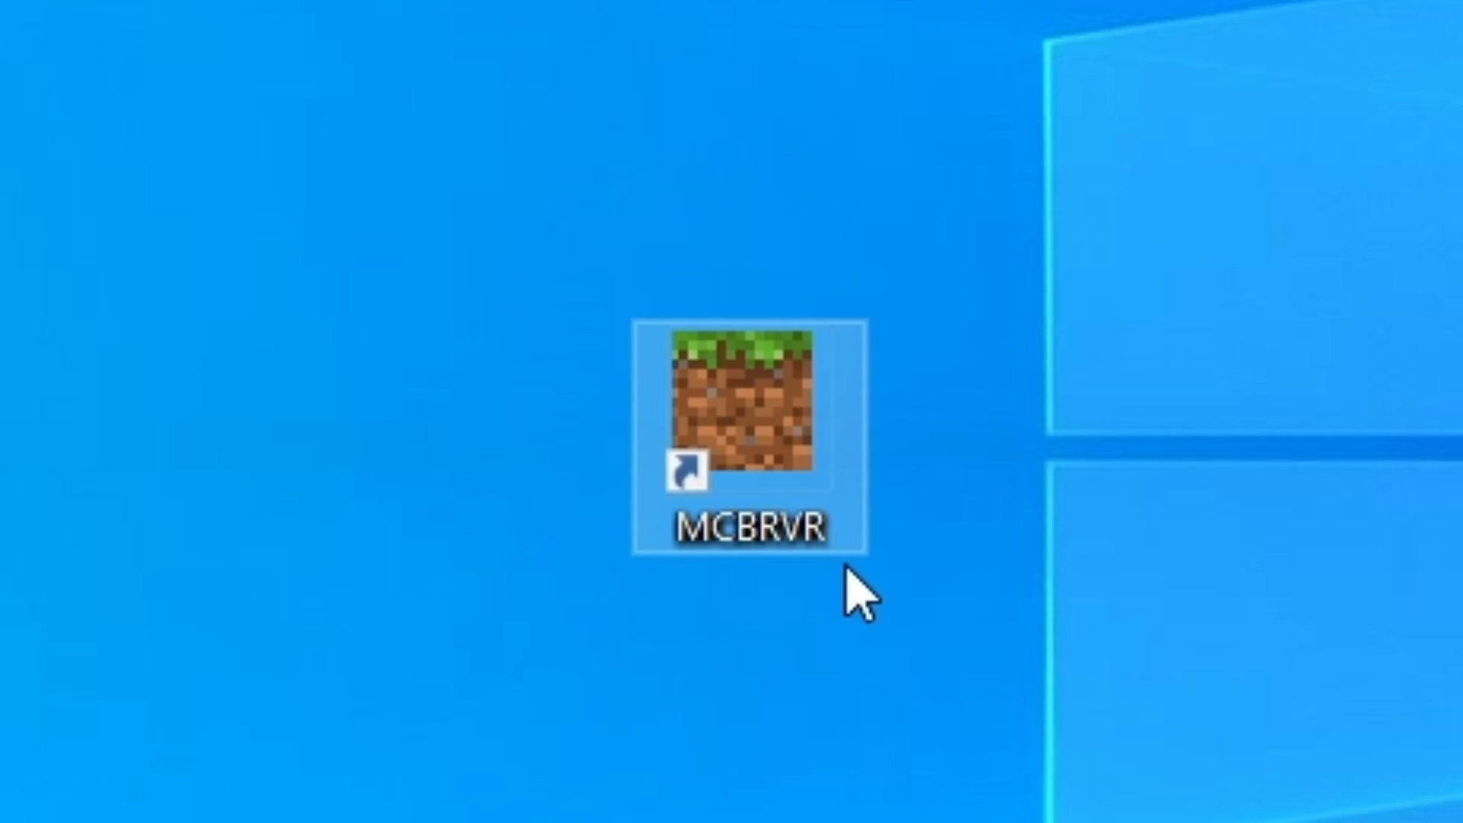
{"action": "mouse_move", "coordinate": [481, 98]}
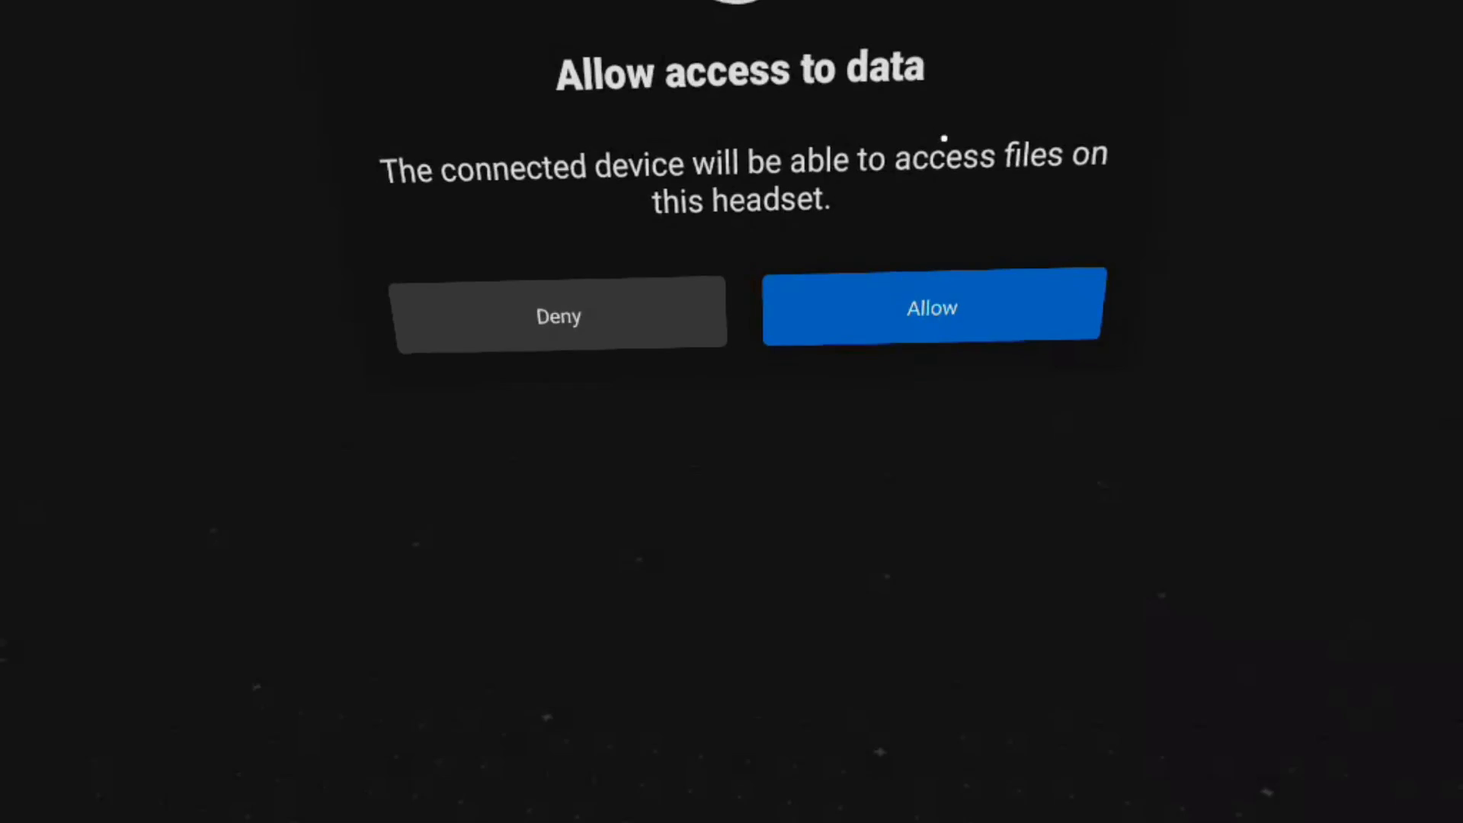
Step: Allow the computer to access headset data, then launch Minecraft in VR from the MCBRVR shortcut
{"action": "left_click", "coordinate": [931, 307]}
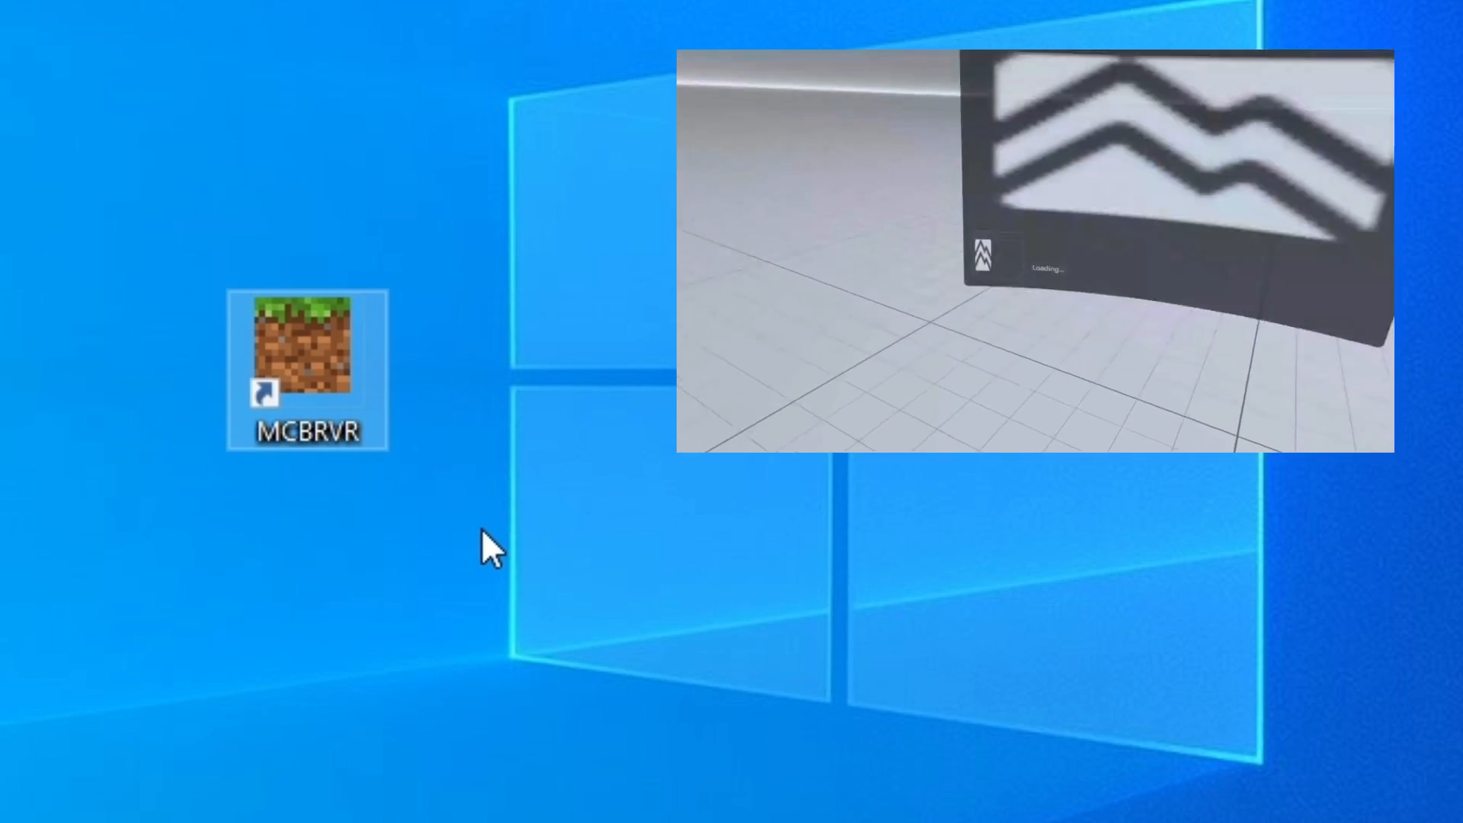
{"action": "double_click", "coordinate": [306, 366]}
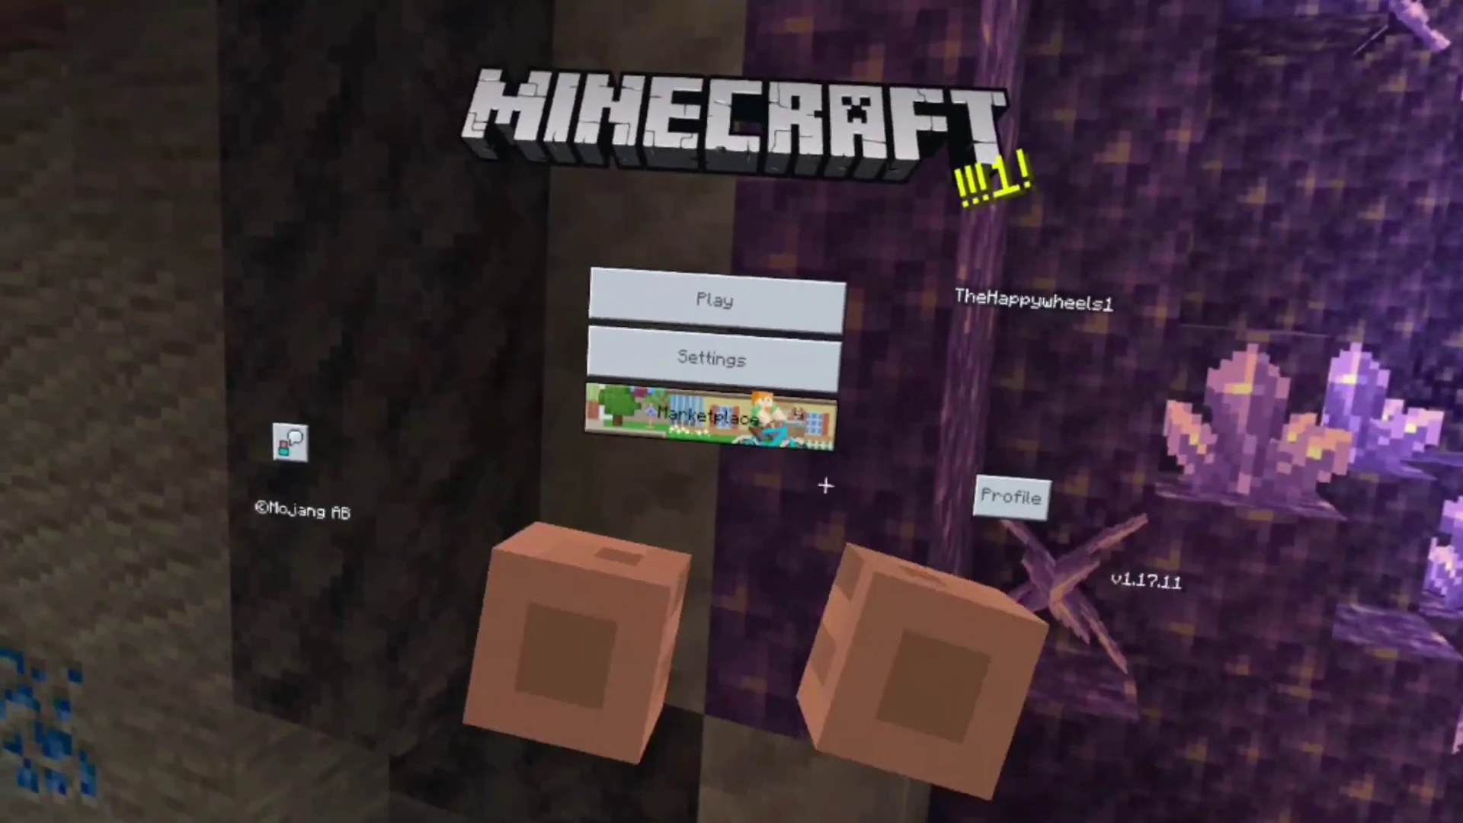
{"action": "left_click", "coordinate": [715, 298]}
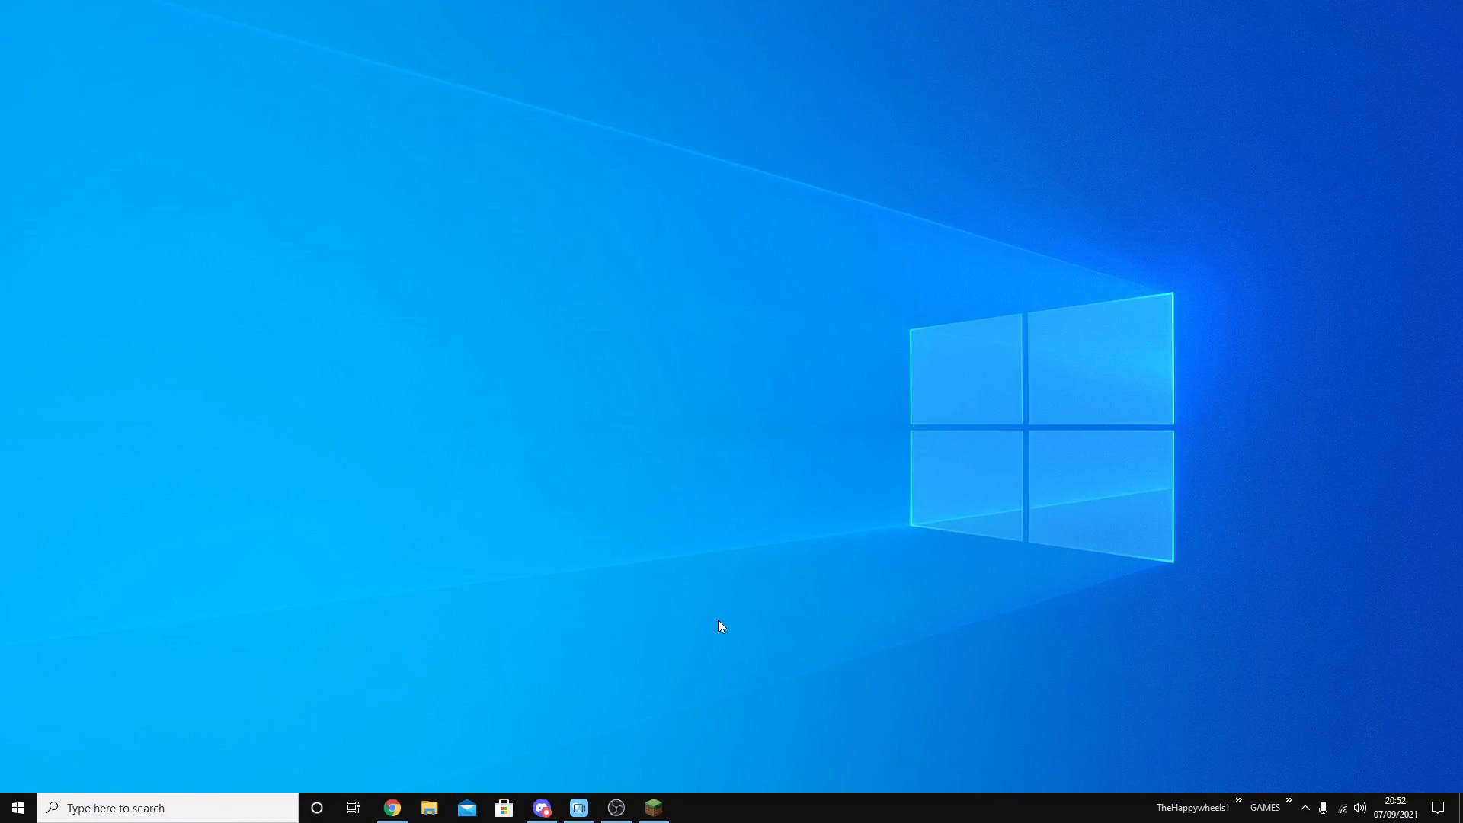
{"action": "mouse_move", "coordinate": [648, 547]}
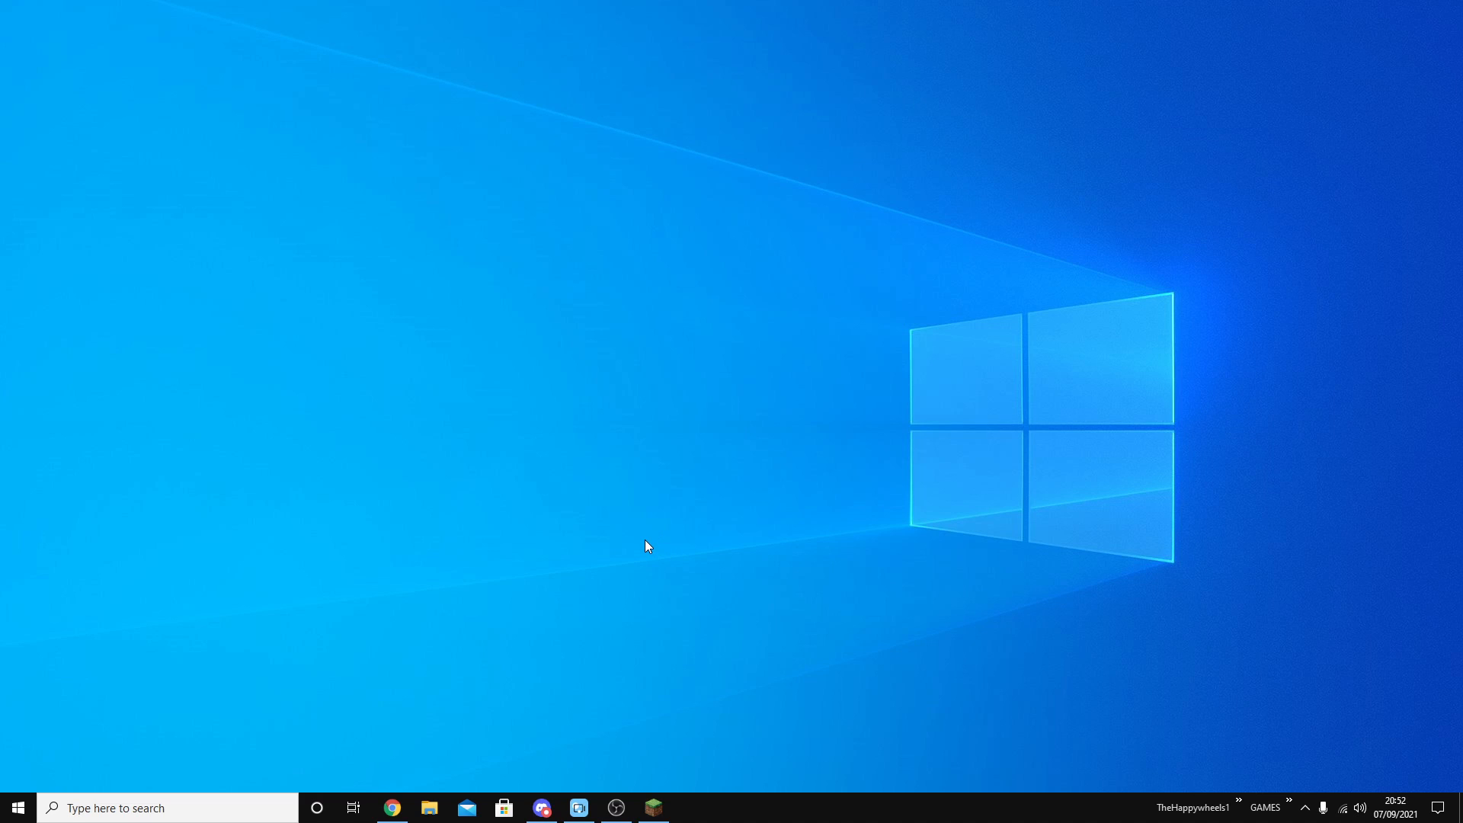
{"action": "mouse_move", "coordinate": [650, 557]}
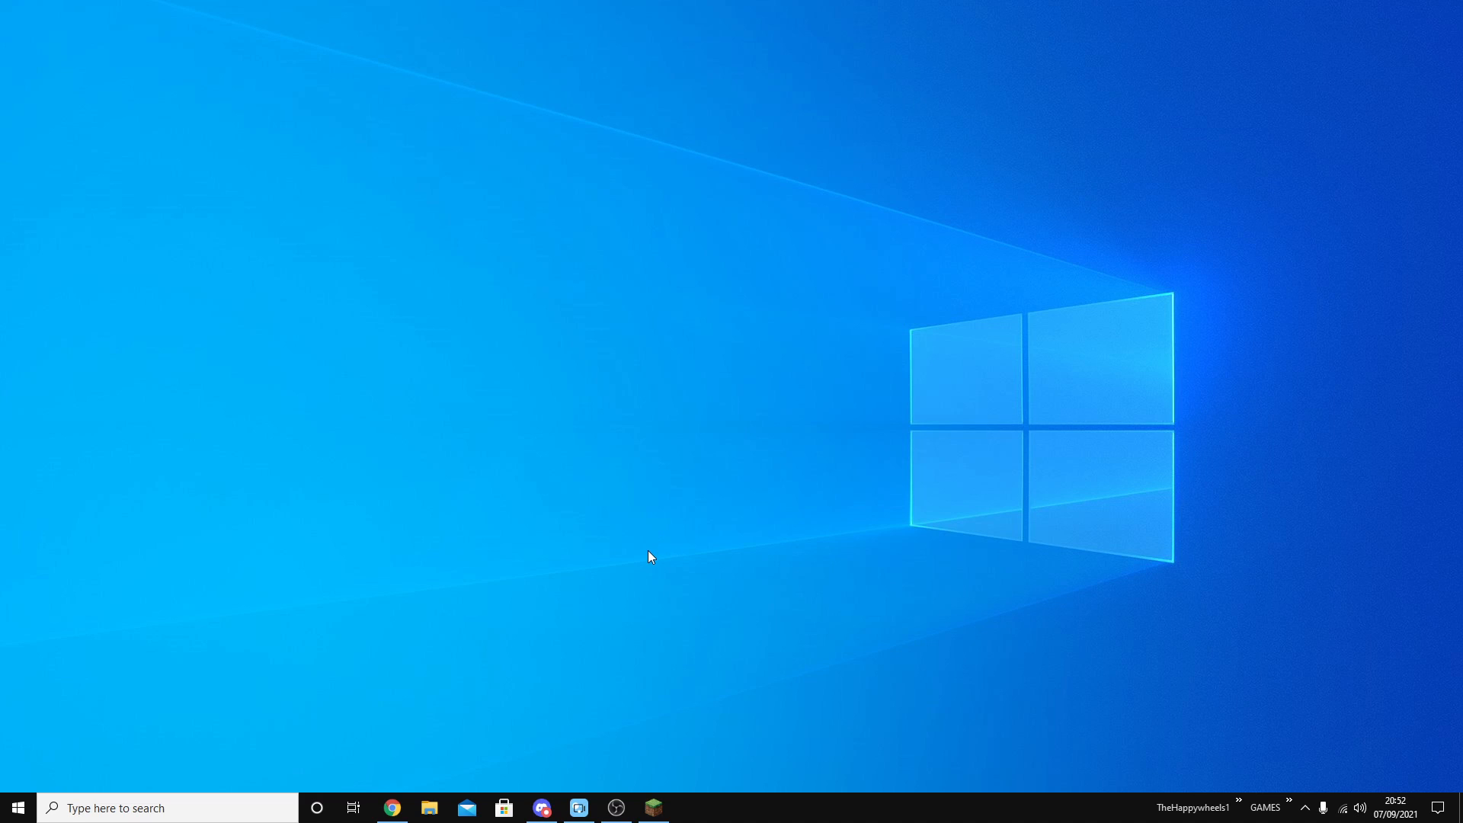
{"action": "mouse_move", "coordinate": [694, 740]}
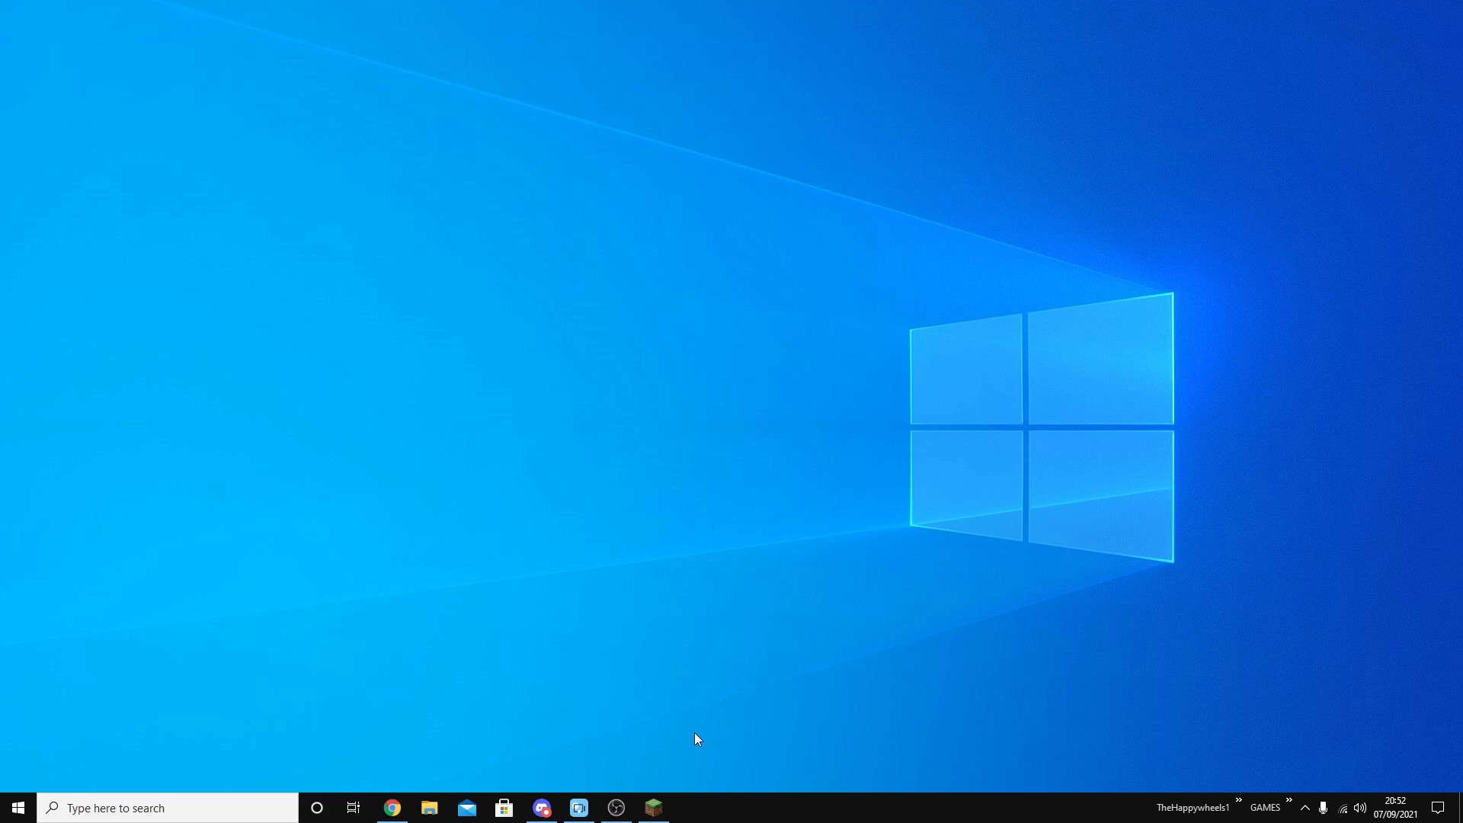
{"action": "mouse_move", "coordinate": [674, 757]}
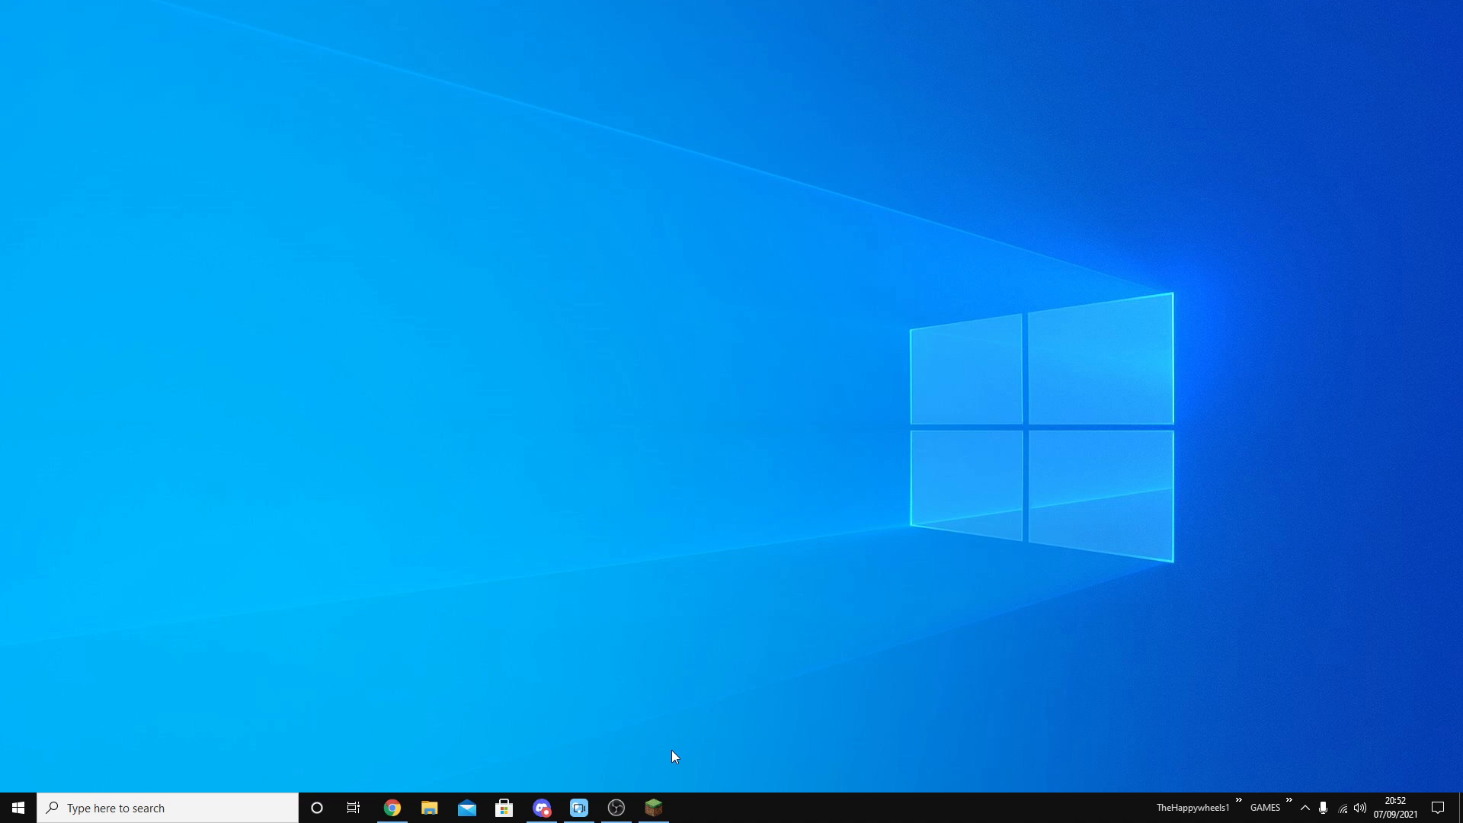
Step: Bring up Minecraft Launcher from the taskbar showing the Java Edition play page with OptiFine 1.17.1
{"action": "left_click", "coordinate": [653, 807]}
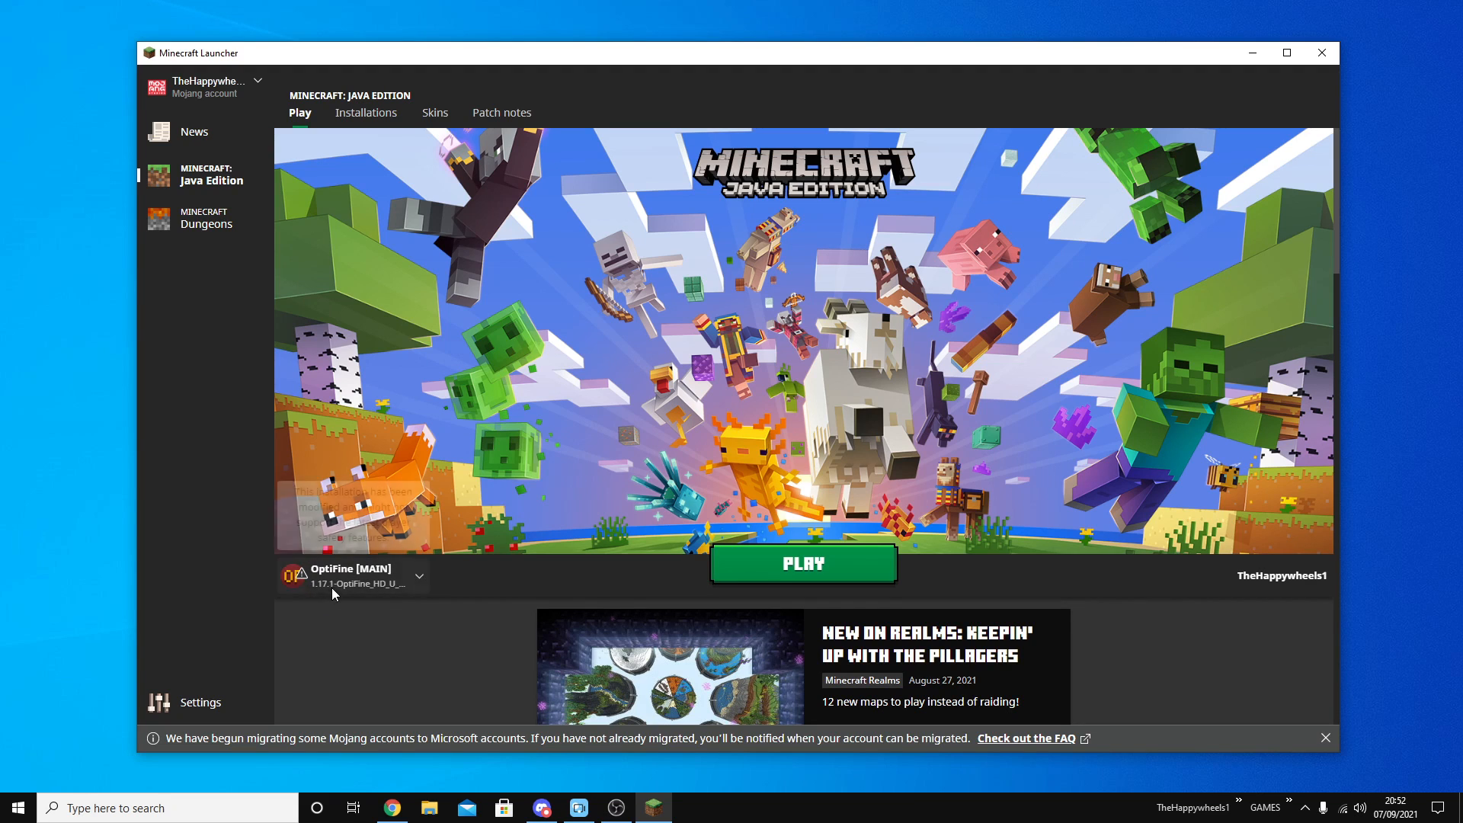
{"action": "mouse_move", "coordinate": [294, 574]}
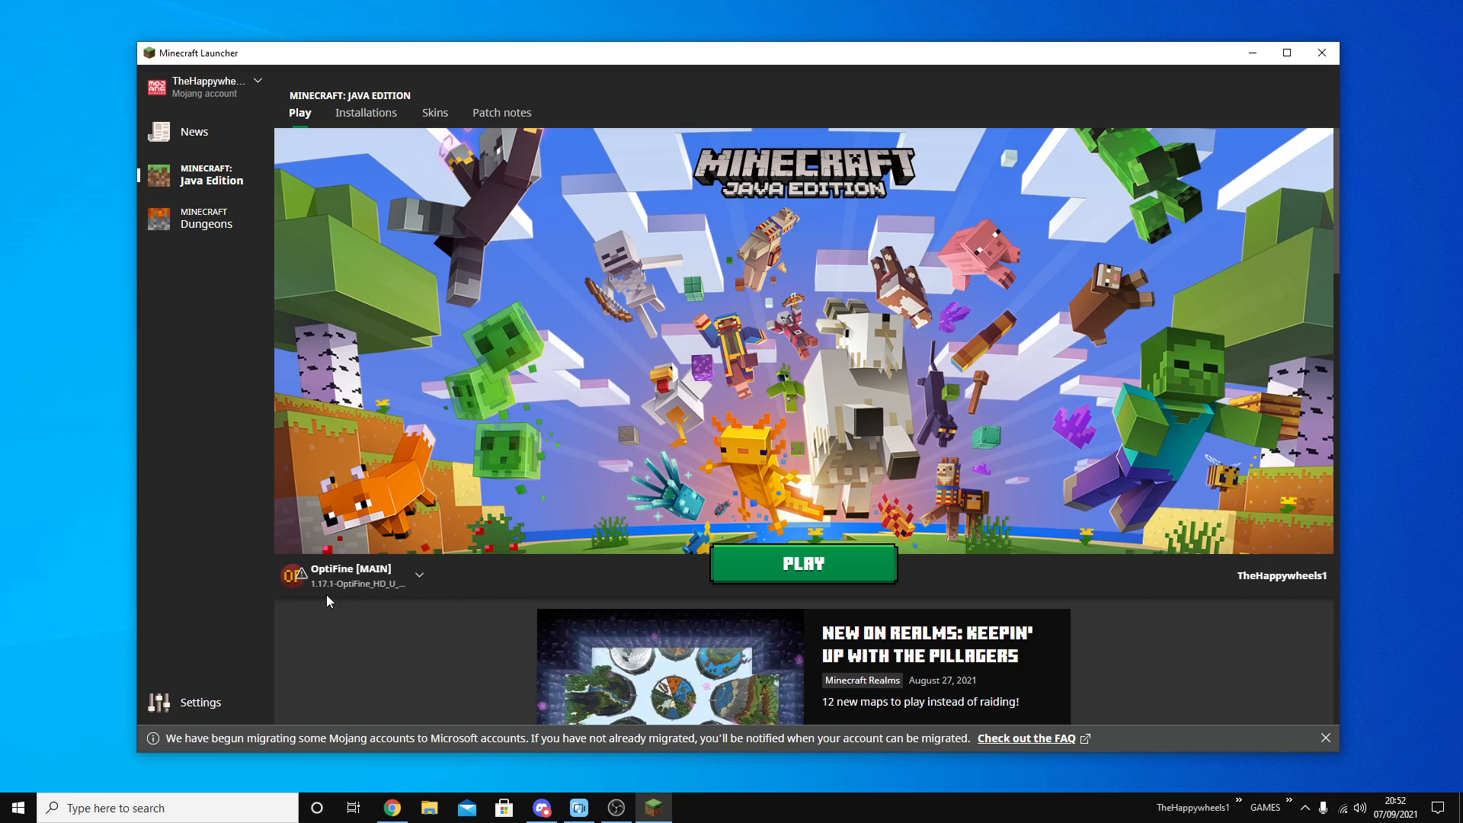
{"action": "mouse_move", "coordinate": [296, 575]}
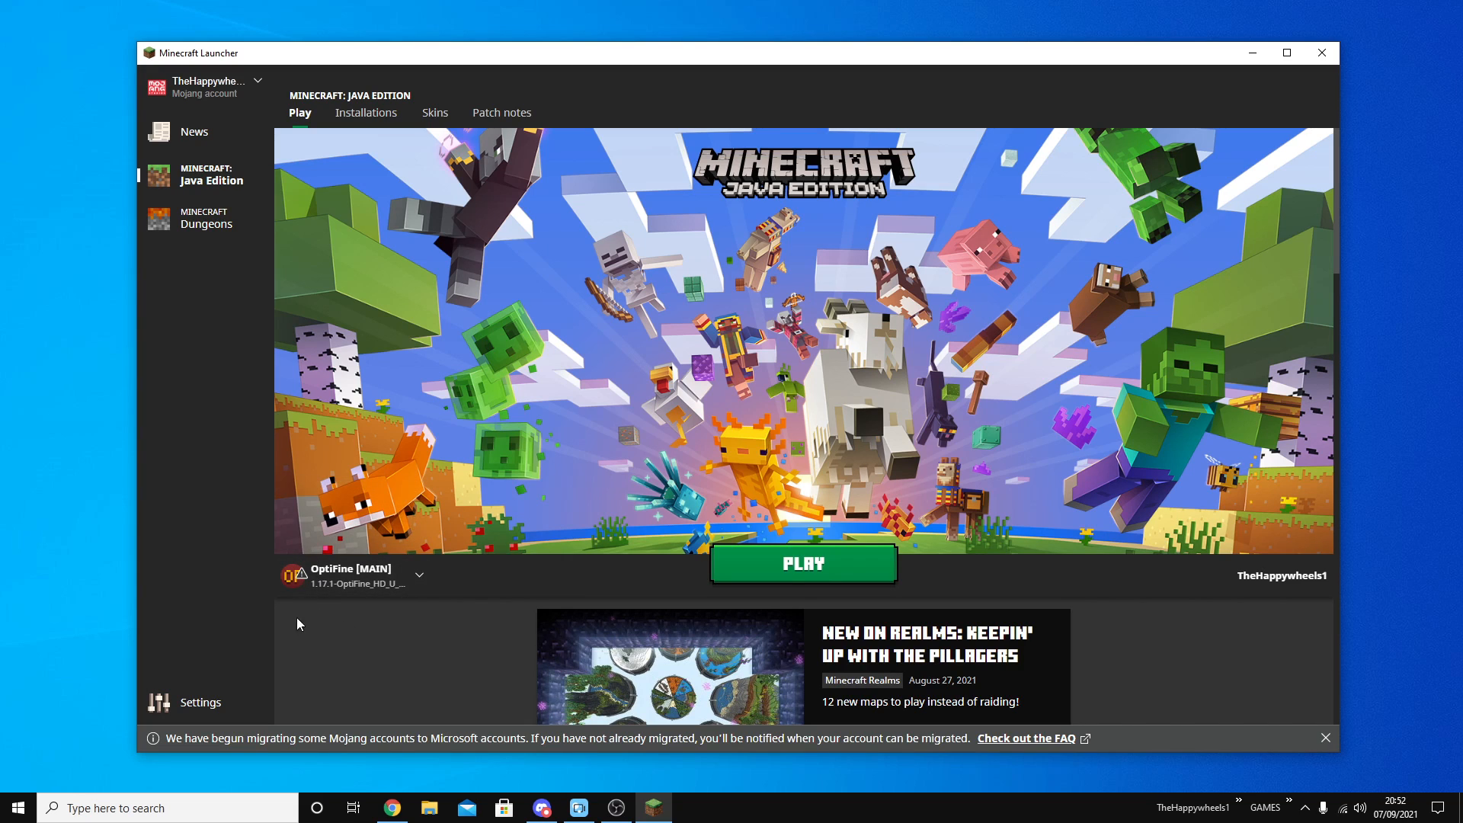
{"action": "mouse_move", "coordinate": [416, 629]}
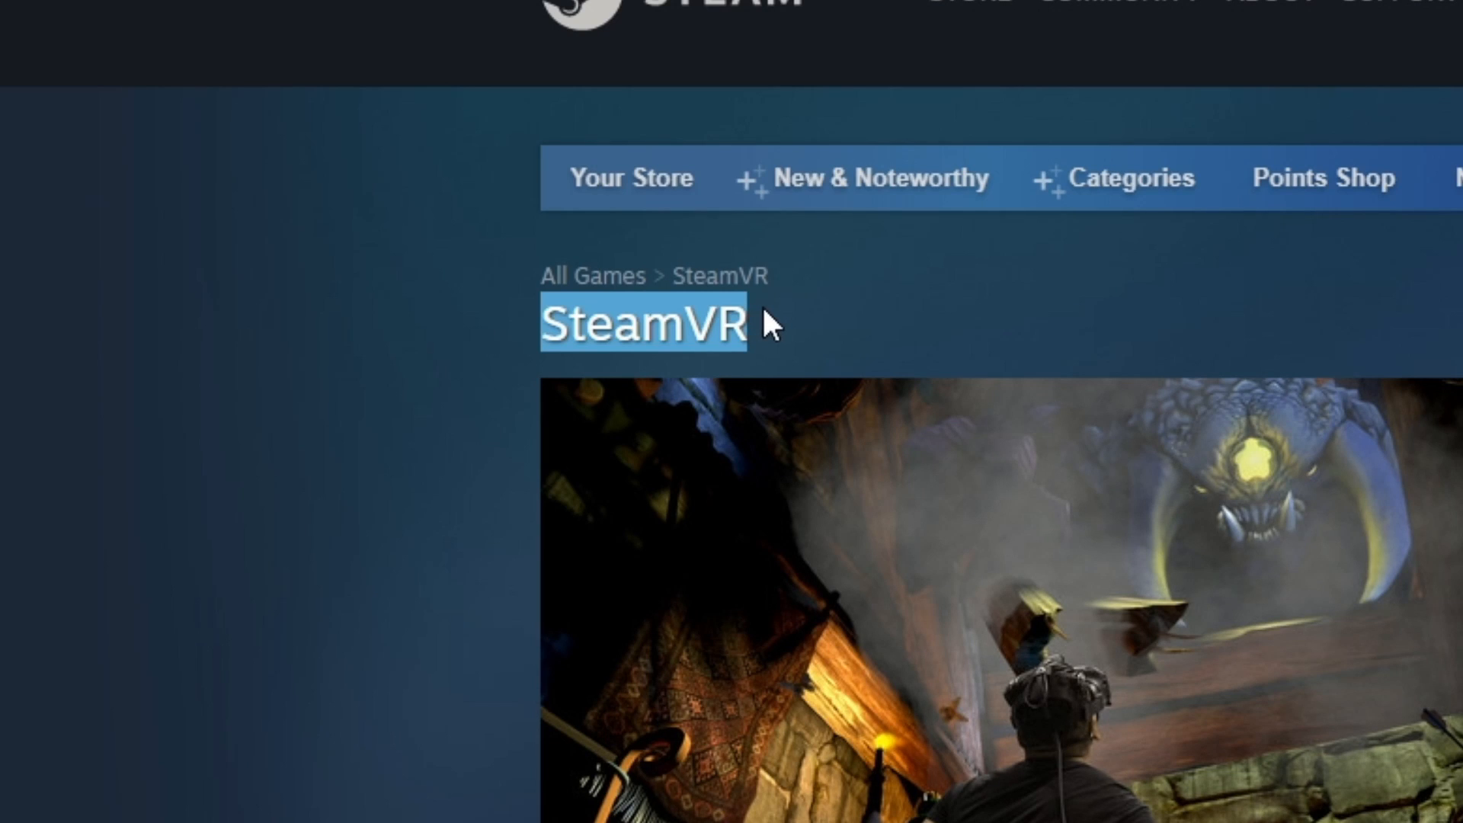
Step: Switch through the Oculus setup tab to the vivecraft.org tab in Chrome
{"action": "left_click", "coordinate": [271, 12]}
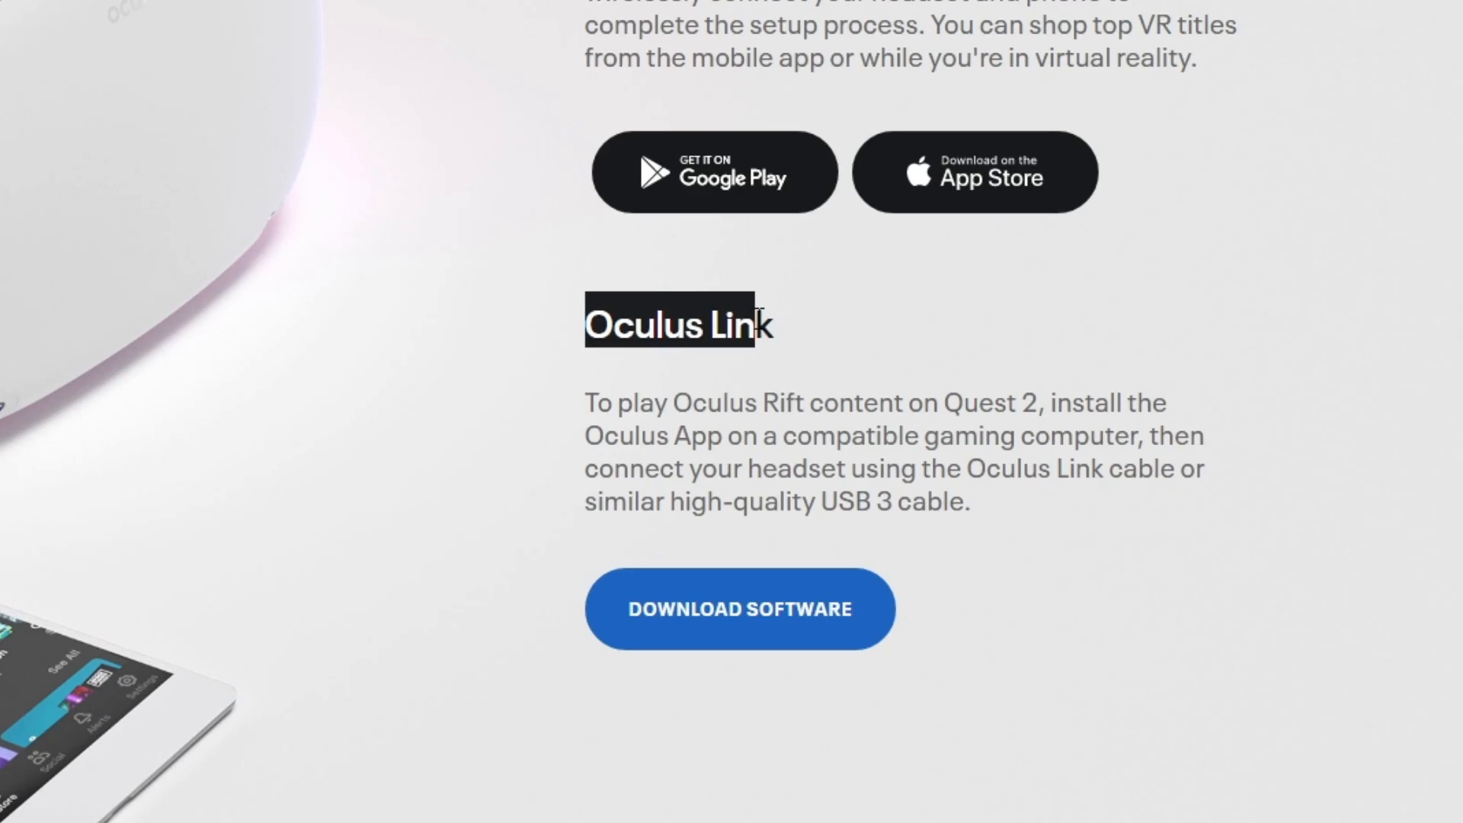
{"action": "left_click", "coordinate": [458, 12]}
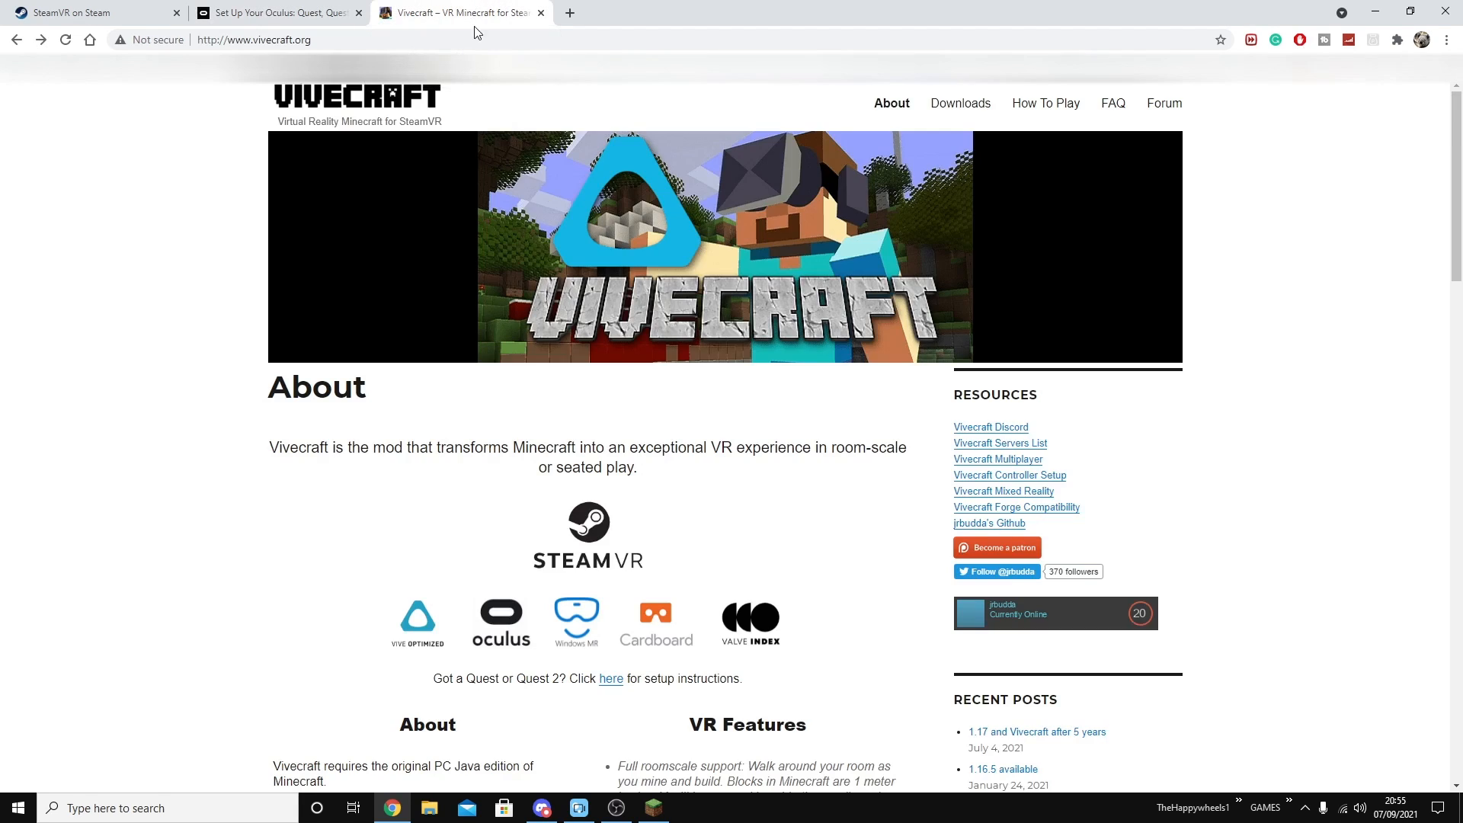
{"action": "mouse_move", "coordinate": [622, 320]}
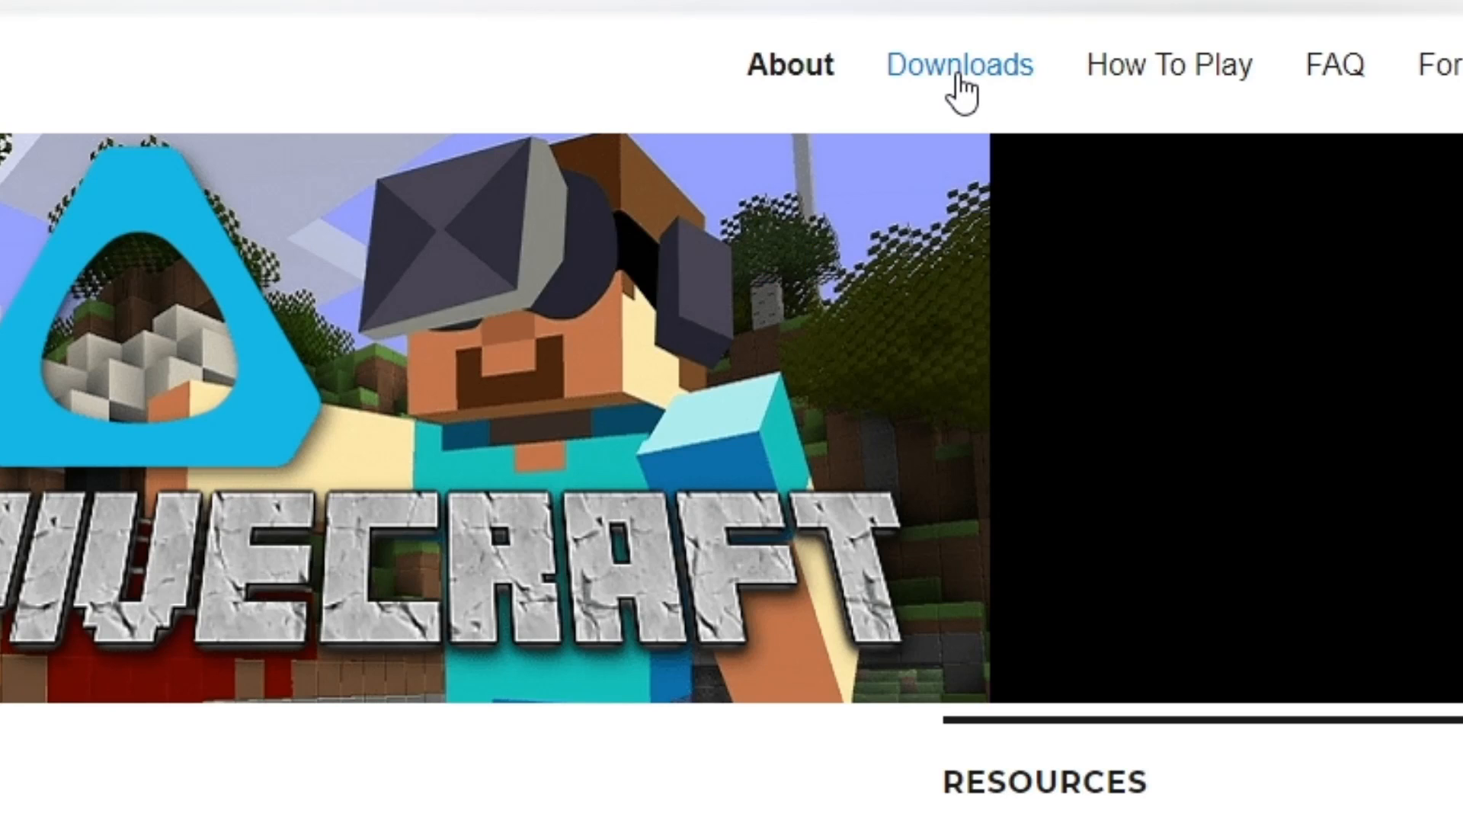
Step: Go to Downloads on vivecraft.org, reaching the Vivecraft 1.17.1 Beta GitHub releases page
{"action": "left_click", "coordinate": [960, 64]}
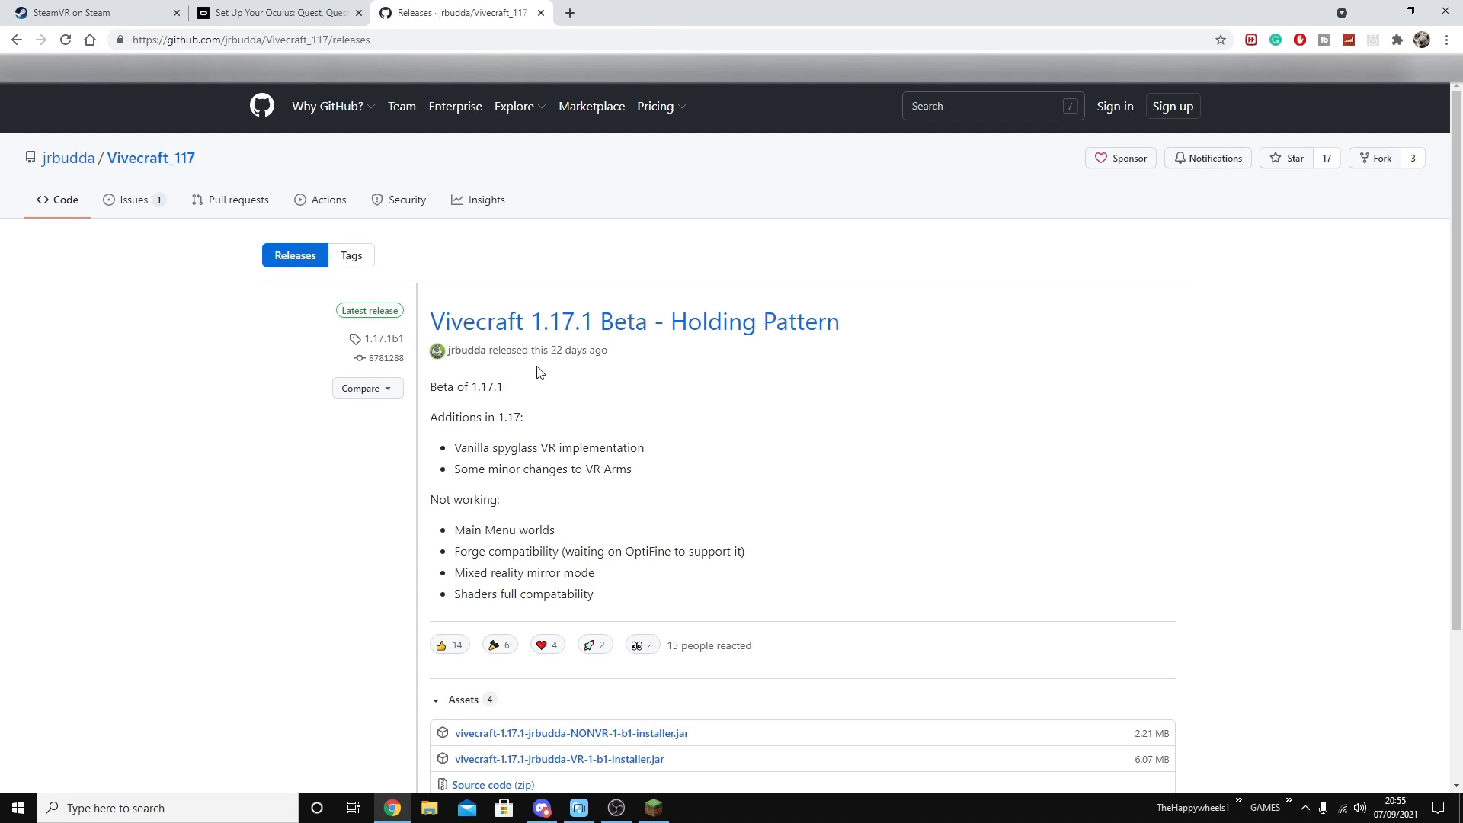
Step: Download the Vivecraft 1.17.1 VR installer jar from Assets and keep it despite Chrome's warning
{"action": "scroll", "scroll_direction": "down", "scroll_amount": 3}
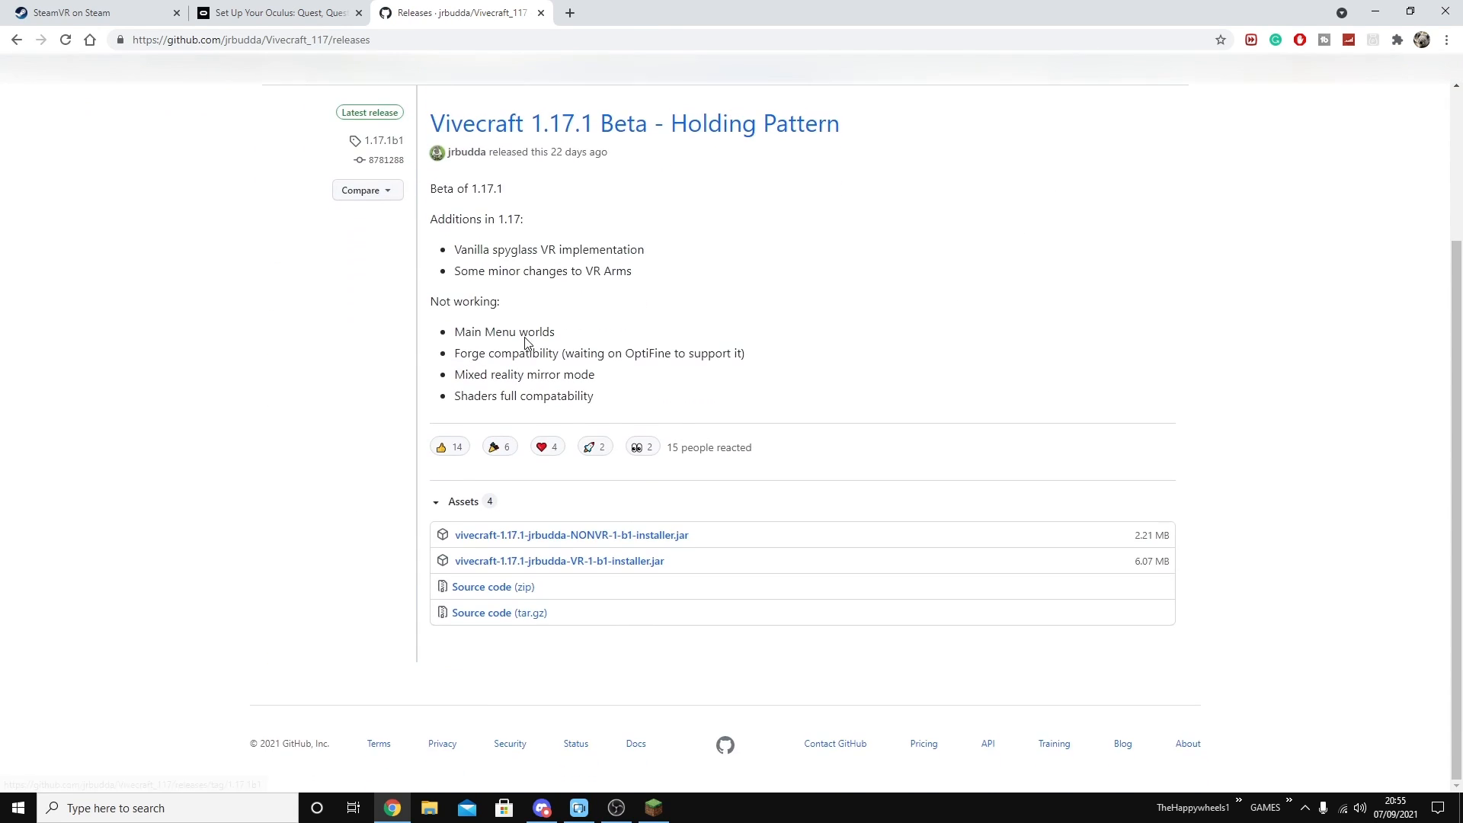
{"action": "mouse_move", "coordinate": [406, 570]}
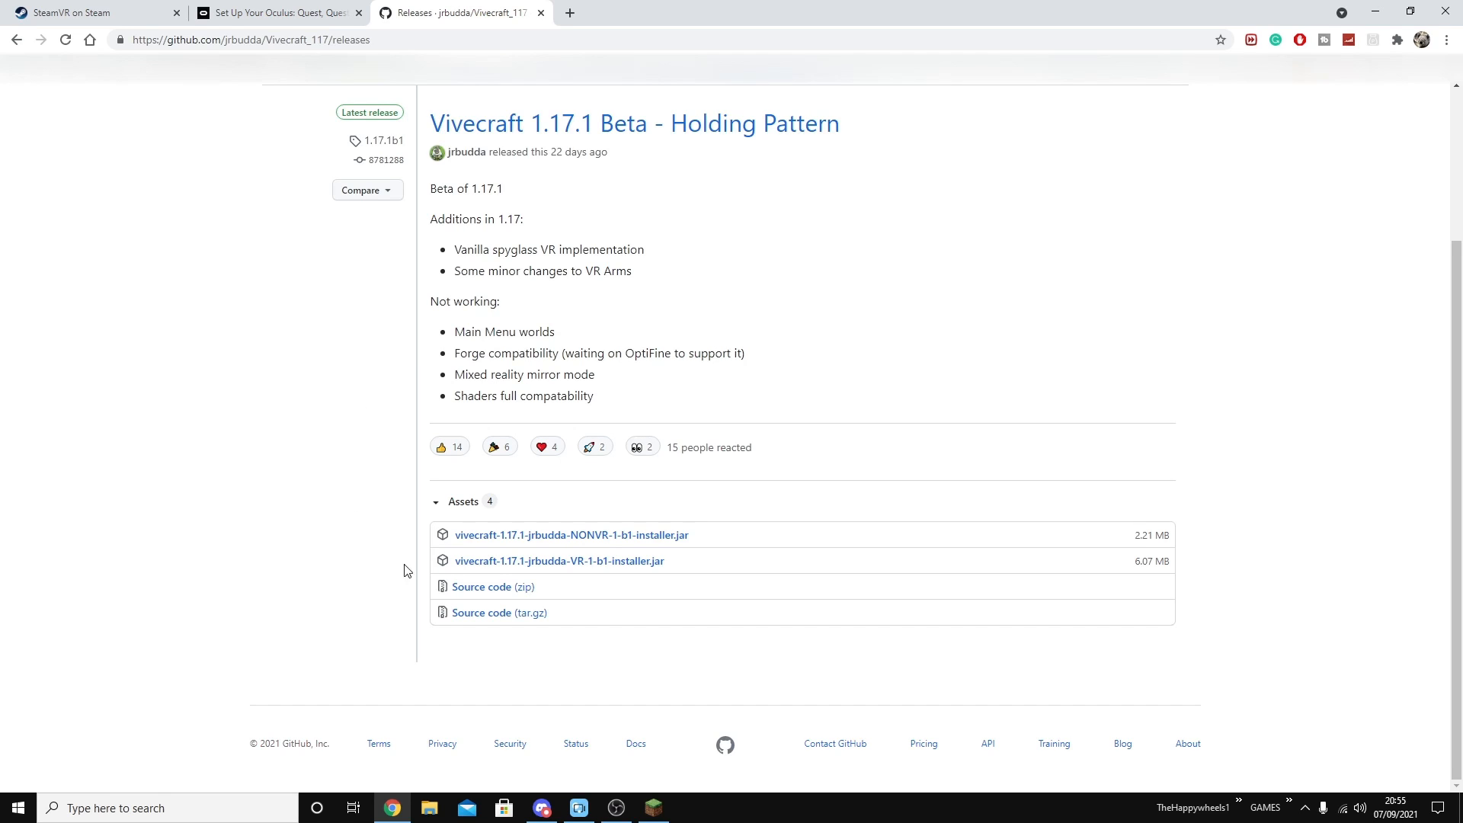
{"action": "mouse_move", "coordinate": [558, 561]}
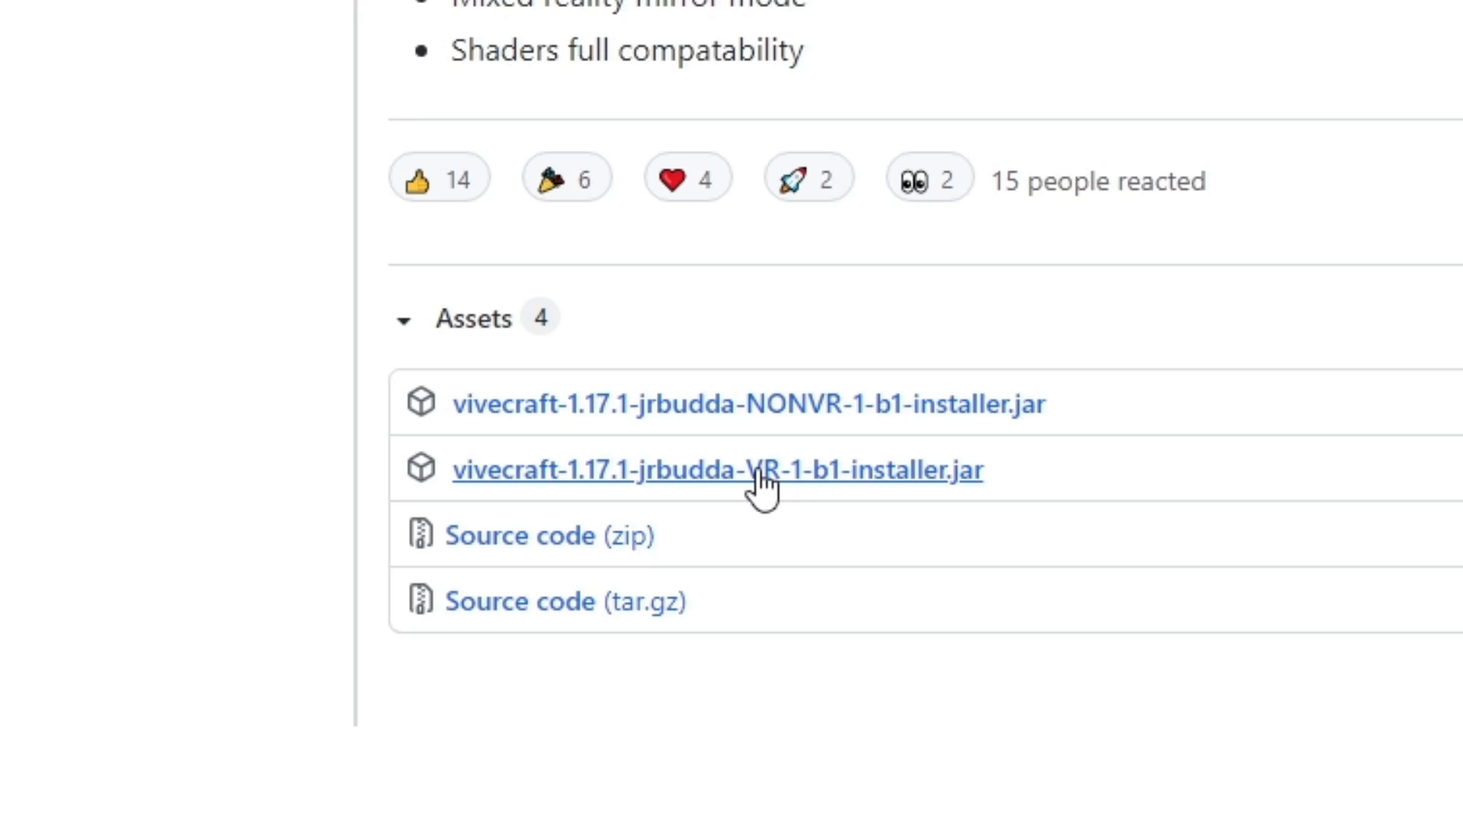
{"action": "mouse_move", "coordinate": [794, 404]}
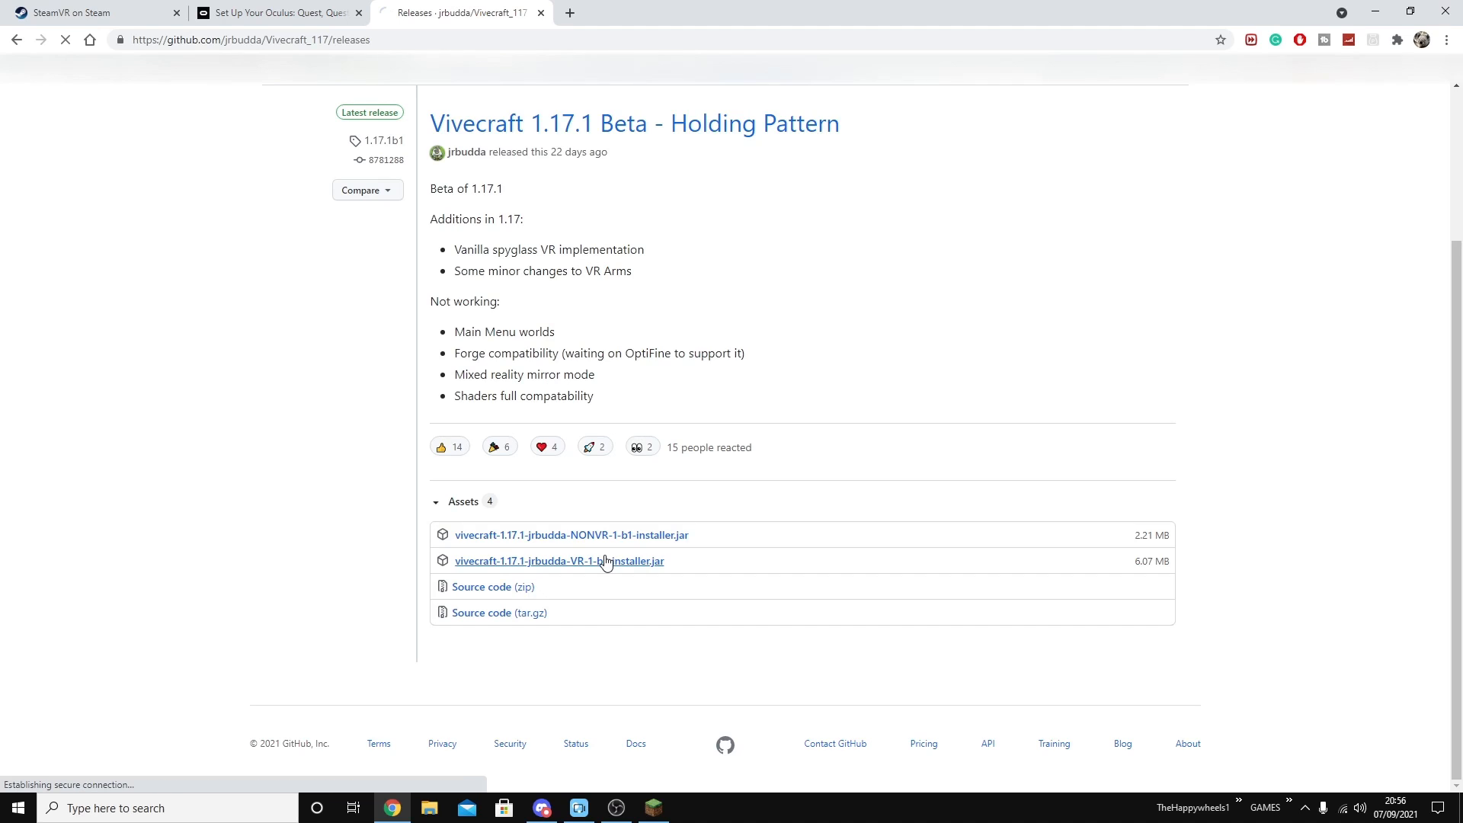
{"action": "left_click", "coordinate": [558, 561]}
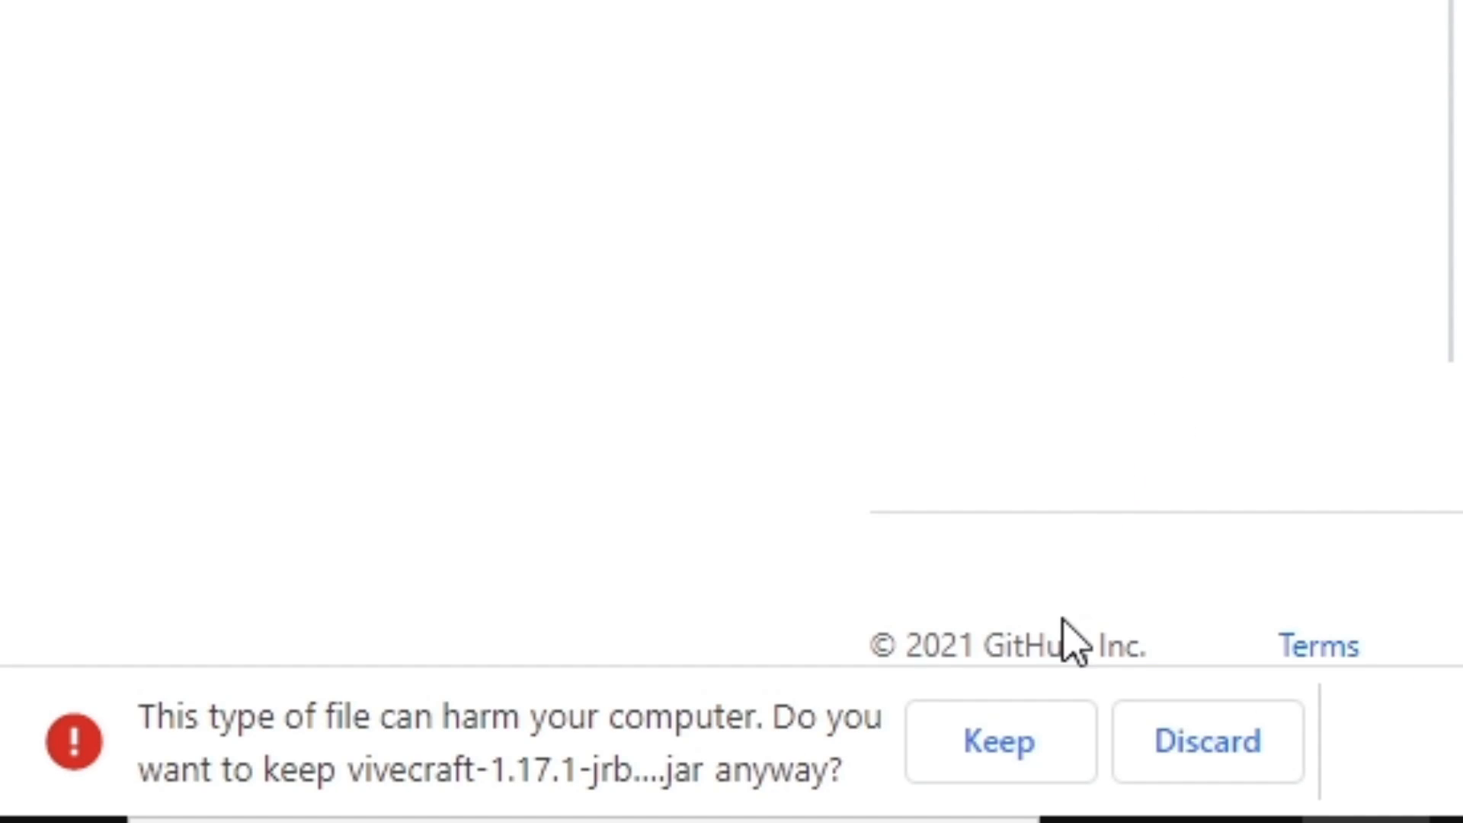
{"action": "mouse_move", "coordinate": [999, 741]}
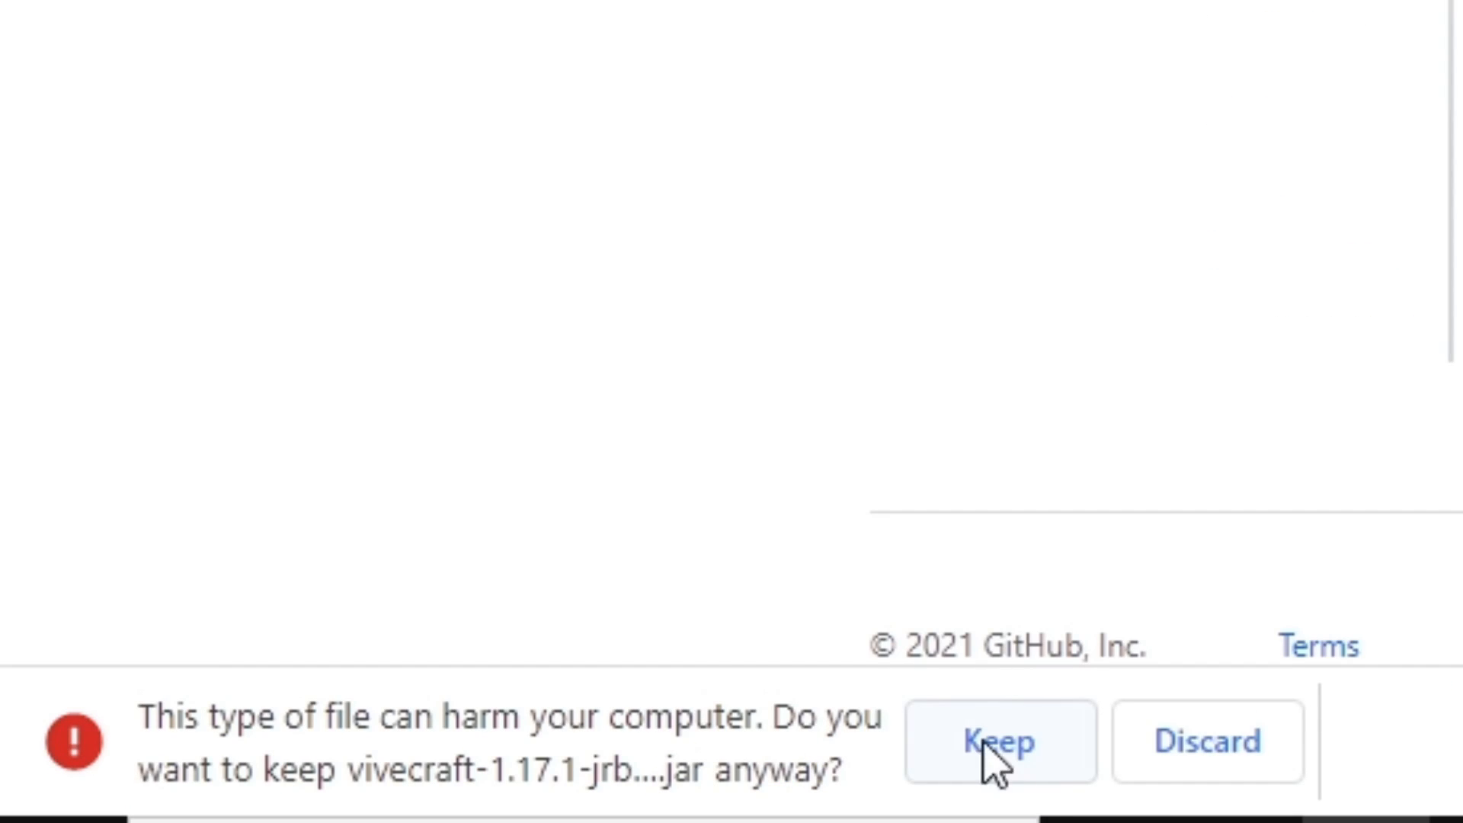
{"action": "left_click", "coordinate": [998, 742]}
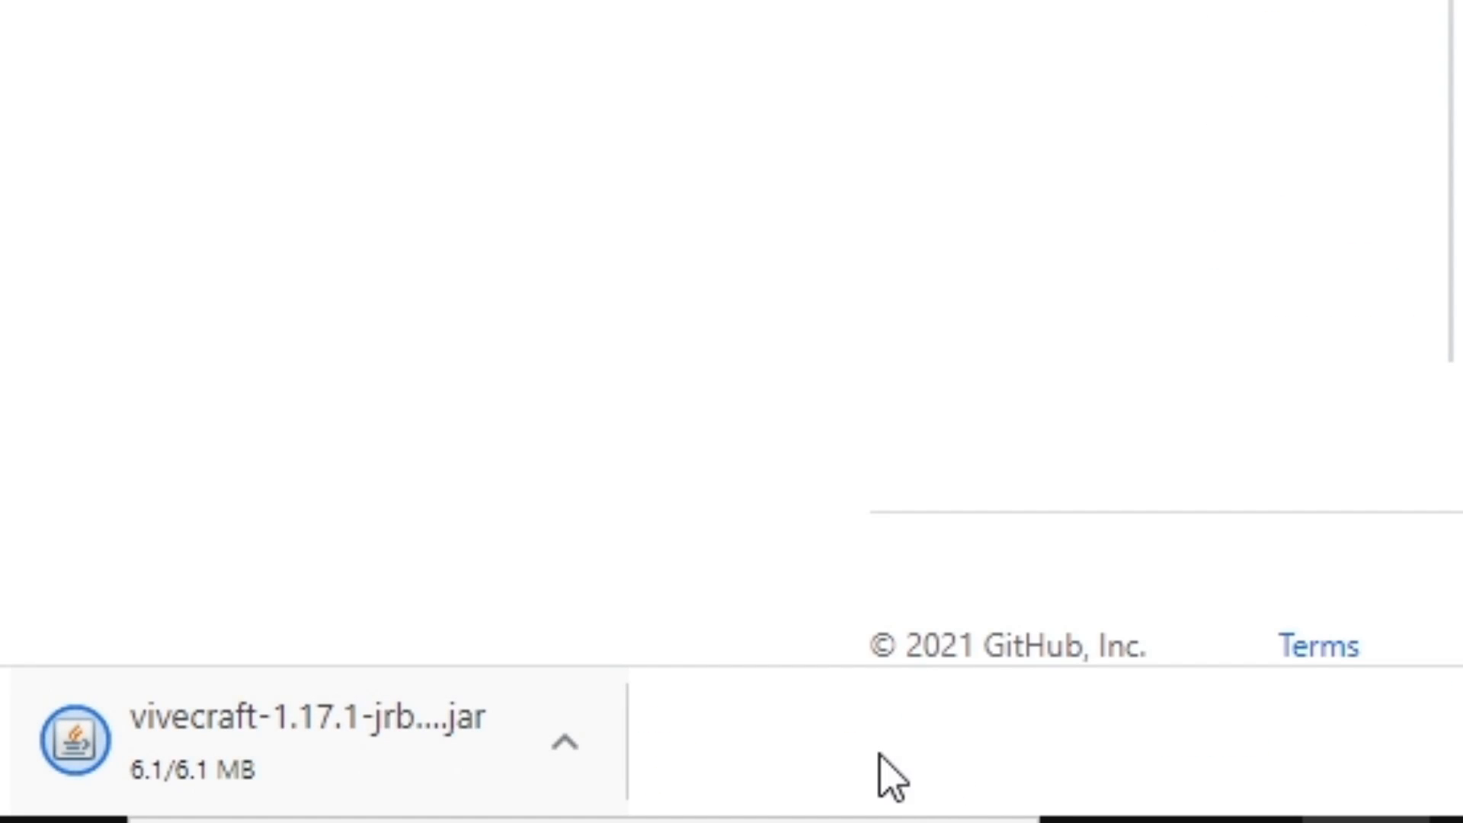
Step: Run the downloaded Vivecraft installer and install with a 6 GB RAM launcher profile
{"action": "left_click", "coordinate": [308, 719]}
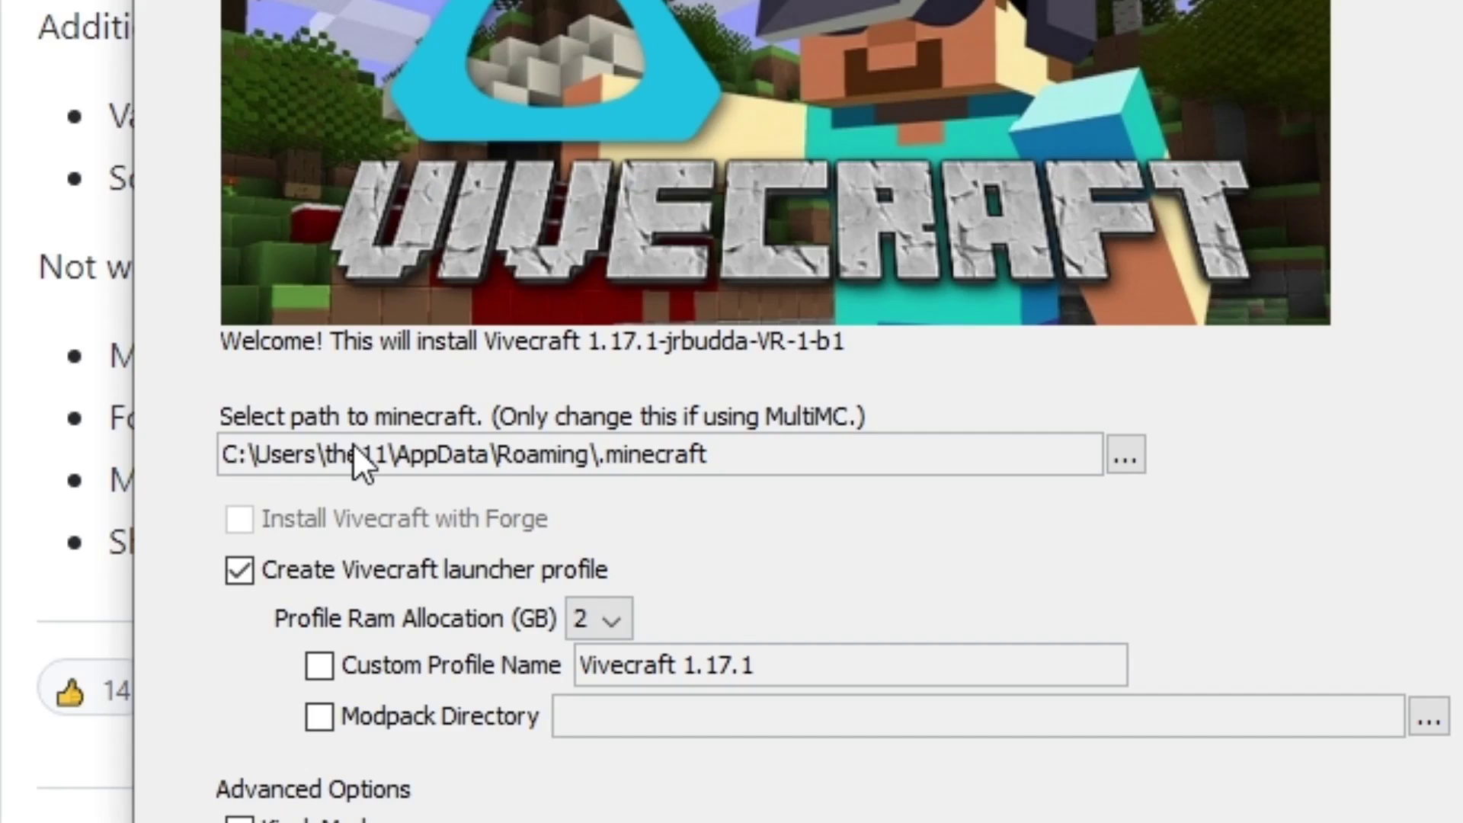
{"action": "mouse_move", "coordinate": [290, 274]}
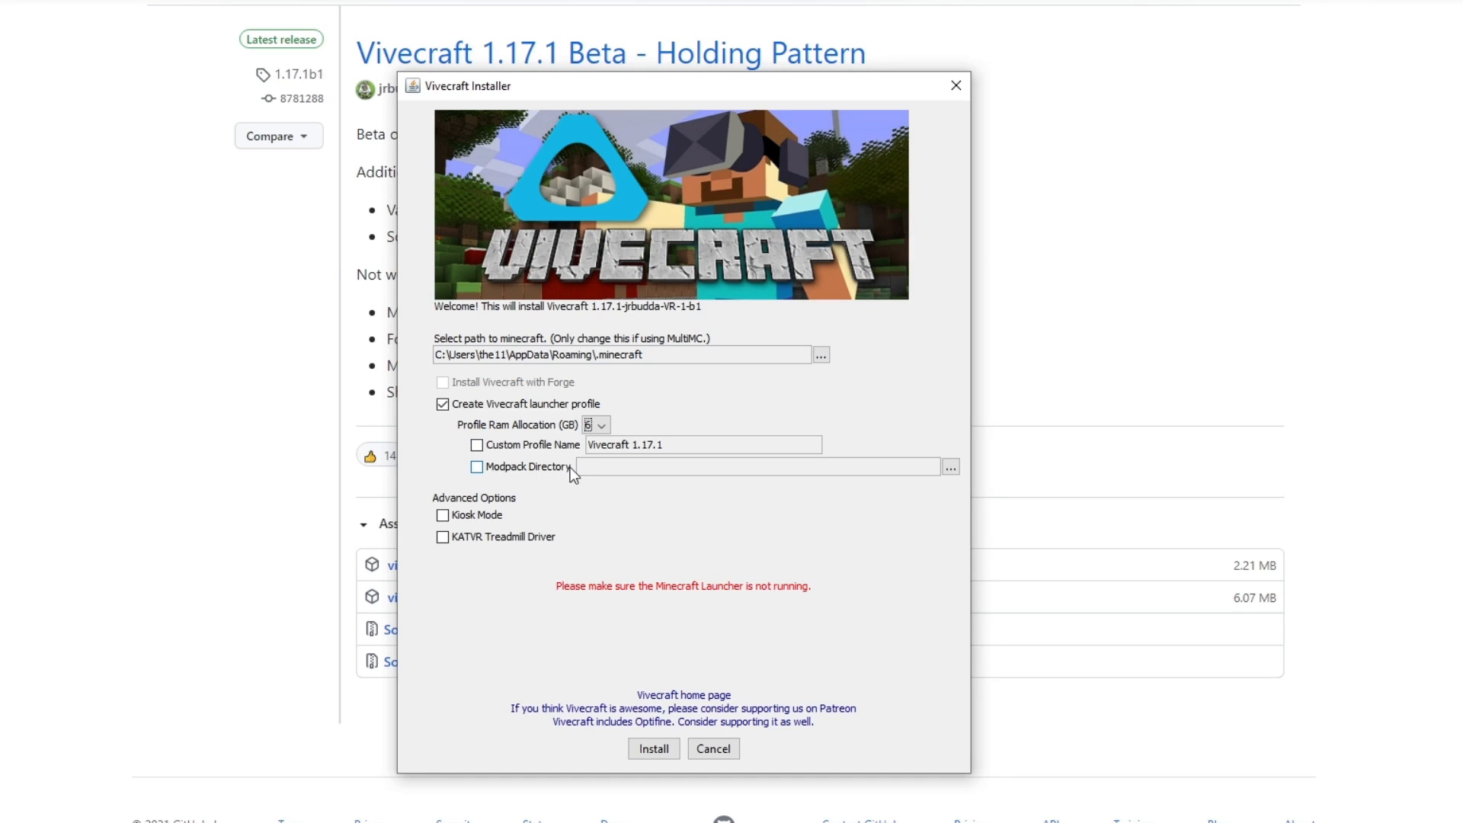
{"action": "mouse_move", "coordinate": [588, 545]}
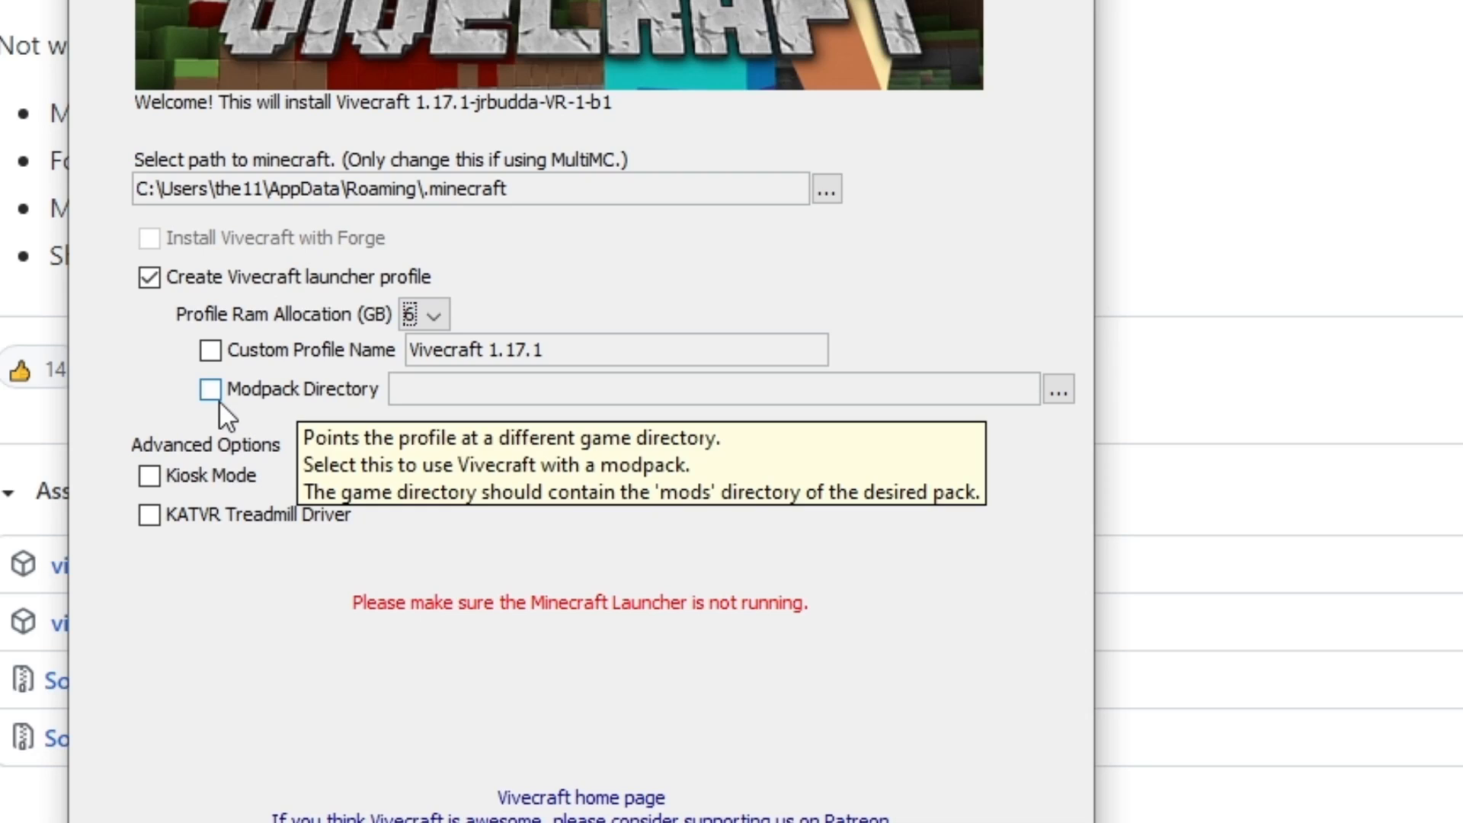
{"action": "mouse_move", "coordinate": [1059, 390]}
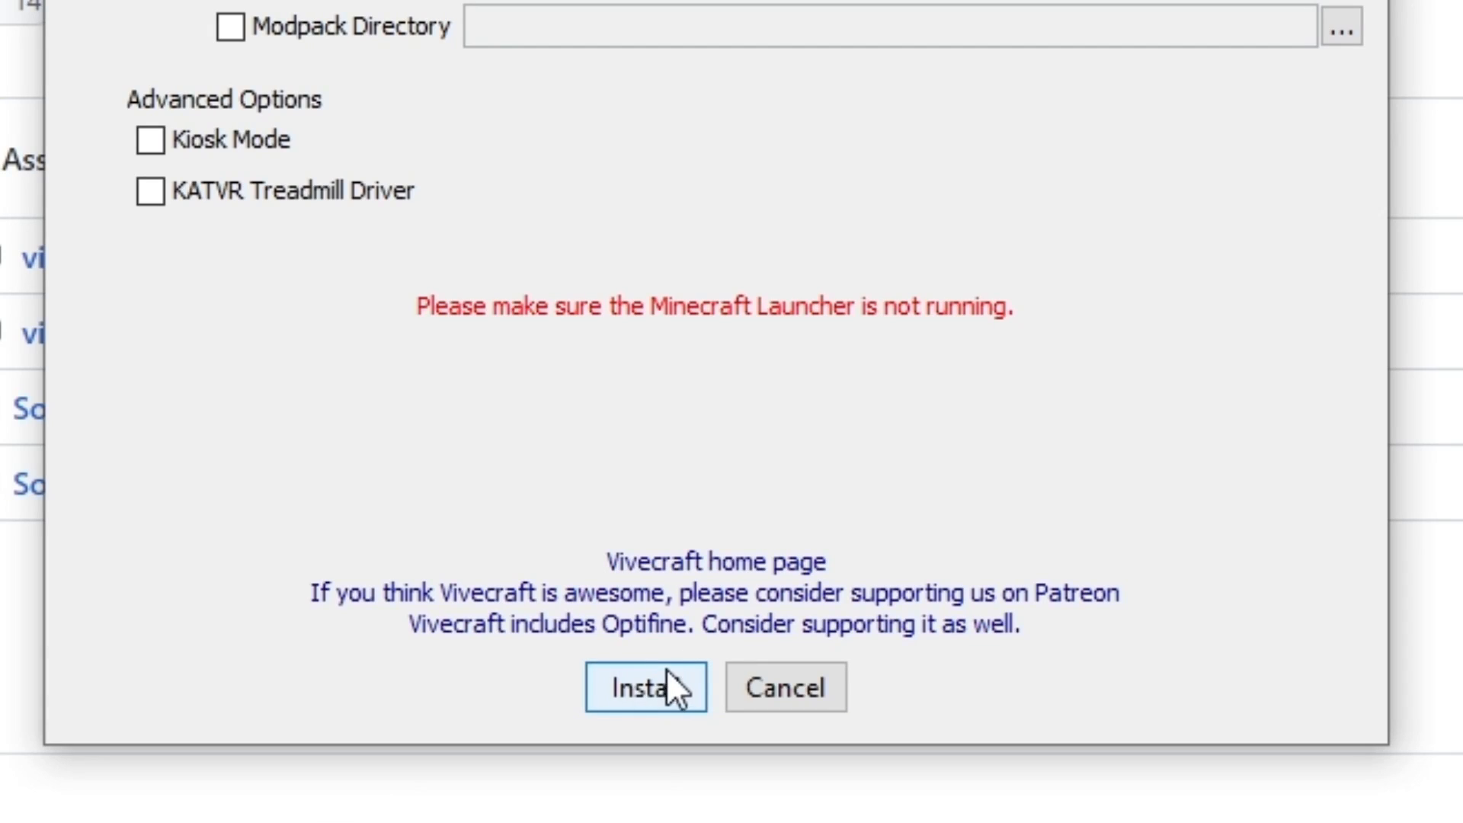
{"action": "mouse_move", "coordinate": [664, 694]}
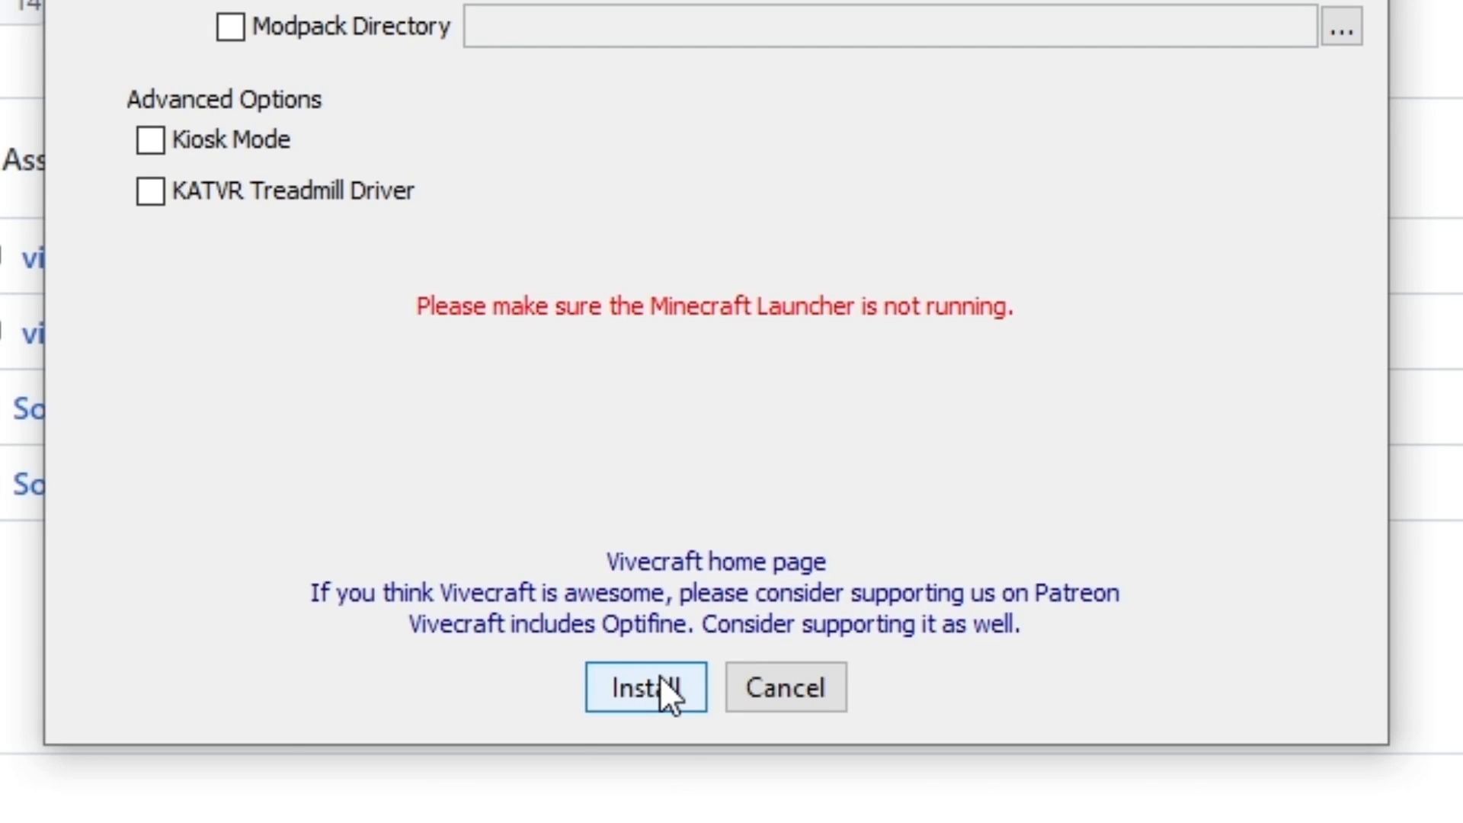
{"action": "left_click", "coordinate": [644, 687]}
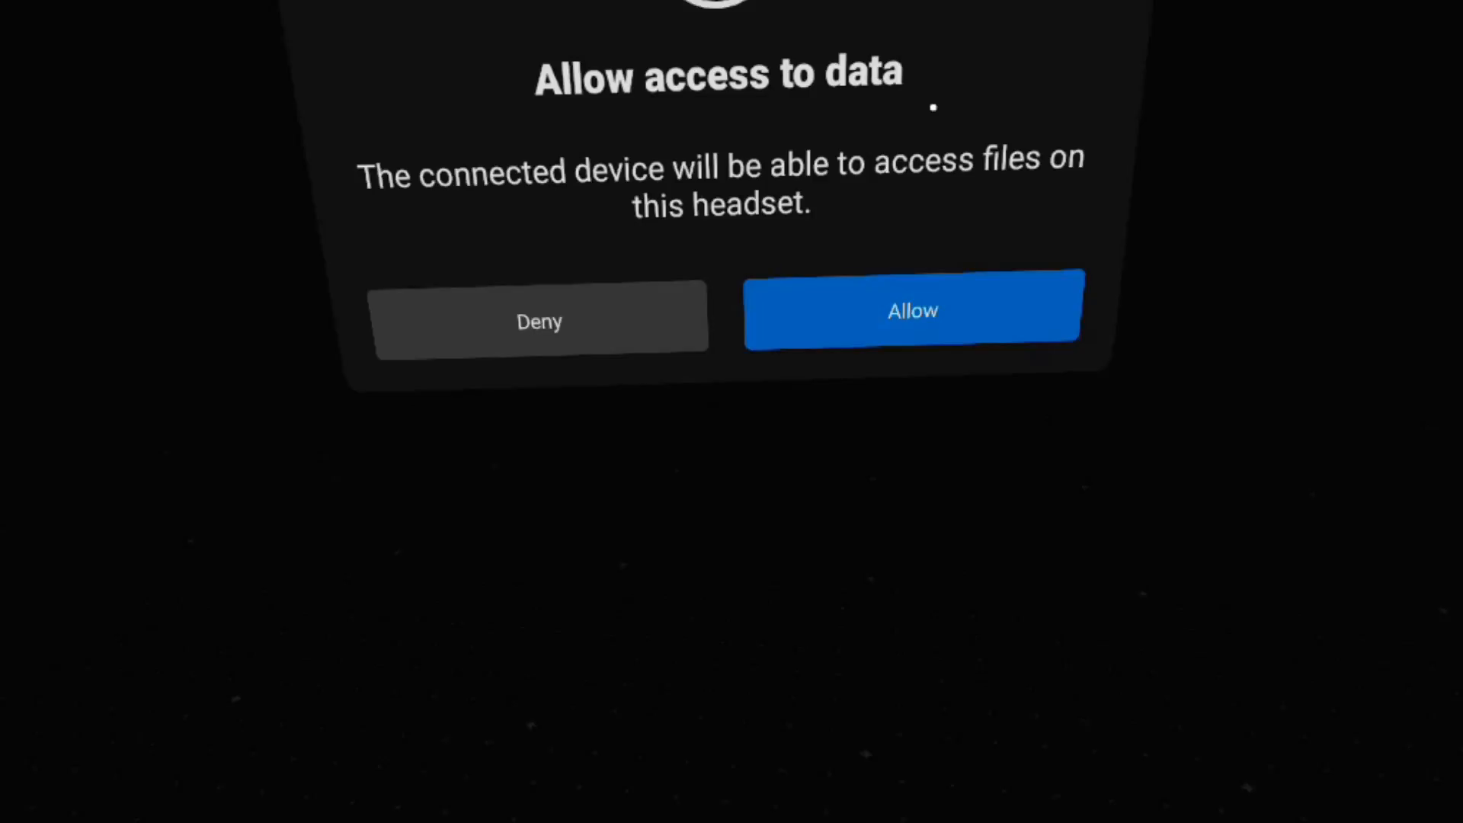
Step: Answer the headset's data access prompt and play Minecraft with the Vivecraft 1.17.1 profile
{"action": "left_click", "coordinate": [912, 310]}
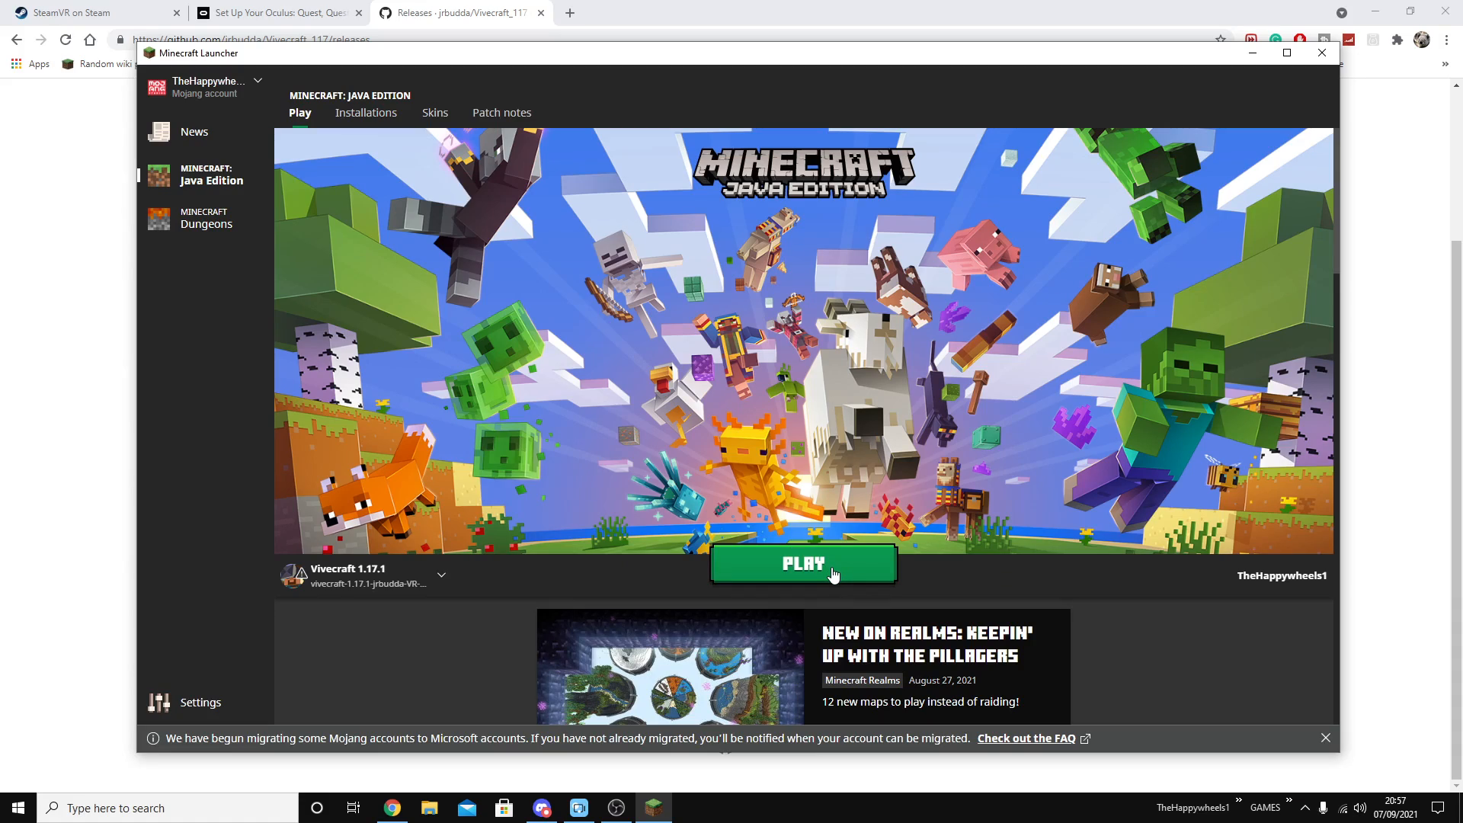
{"action": "left_click", "coordinate": [803, 564]}
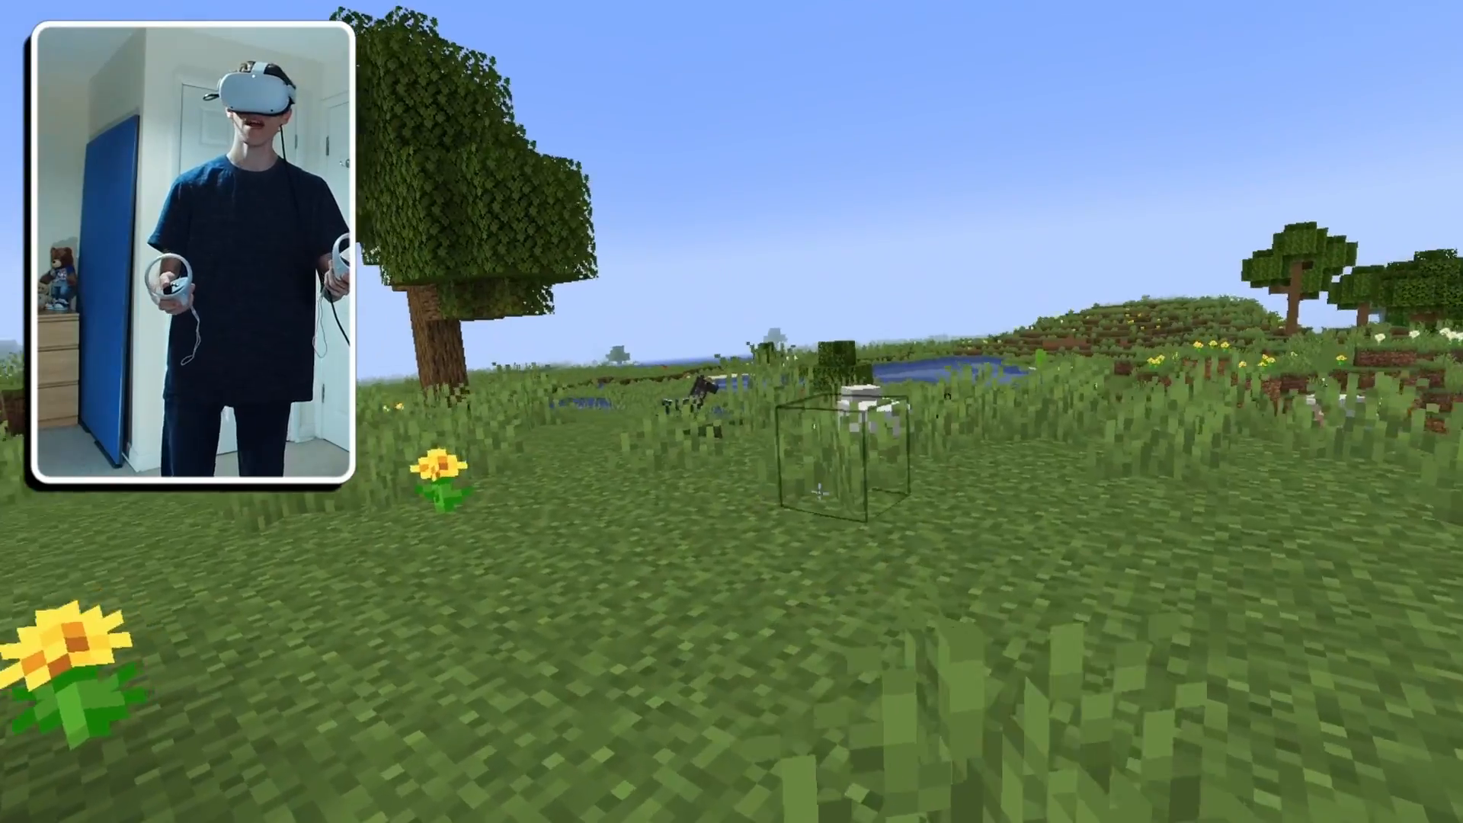